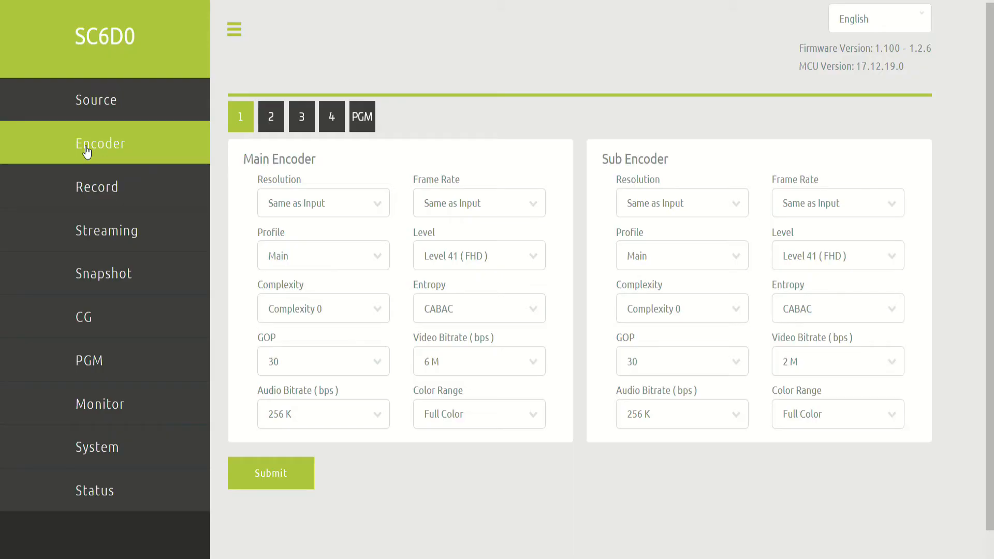
{"action": "mouse_move", "coordinate": [95, 99]}
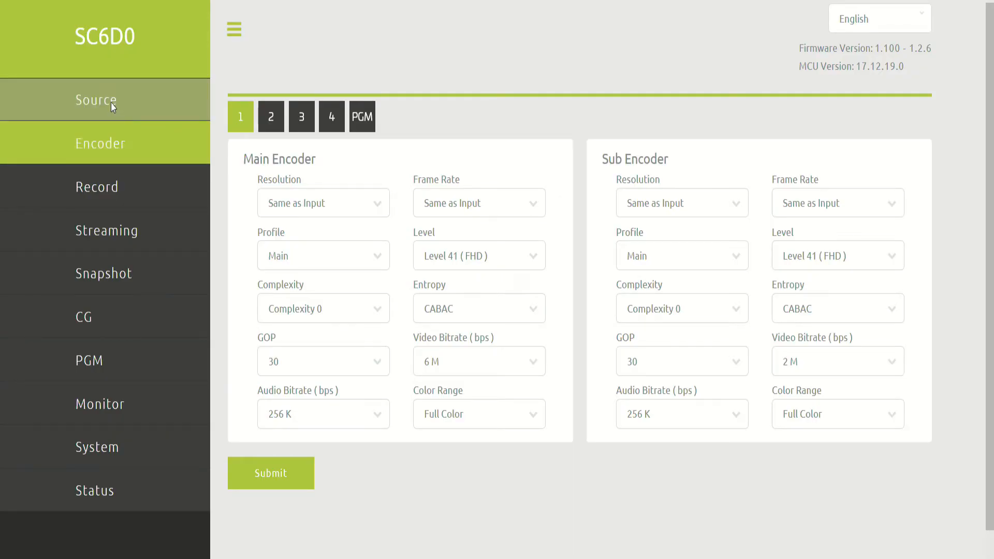
Step: Show the Source page's settings for channel 4, with SDI video and Embedded audio
{"action": "left_click", "coordinate": [105, 101]}
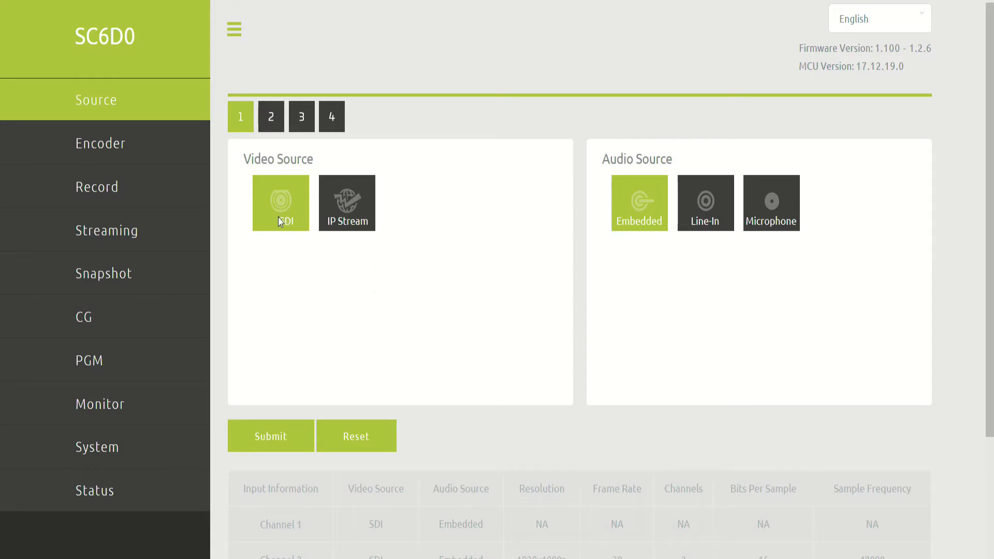
{"action": "mouse_move", "coordinate": [359, 222]}
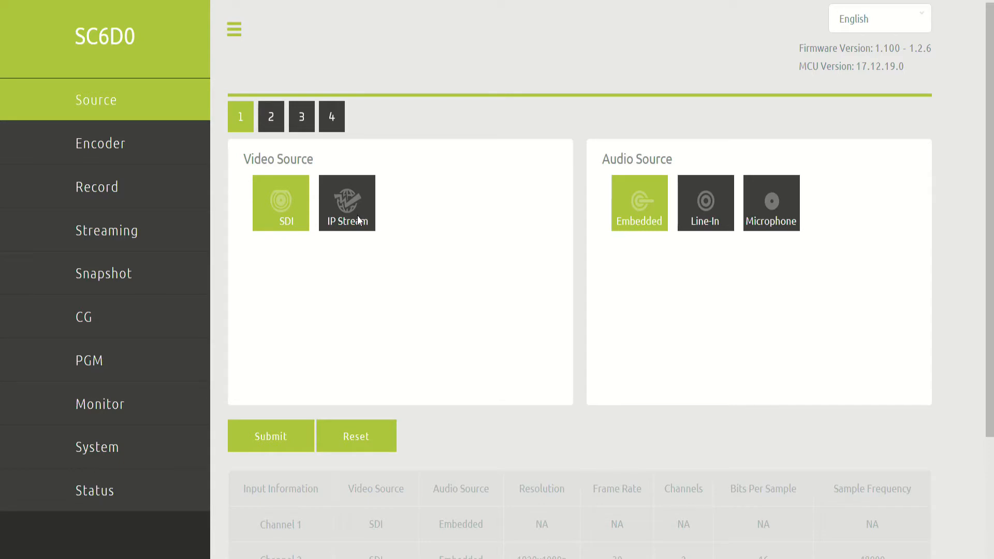
{"action": "mouse_move", "coordinate": [354, 276]}
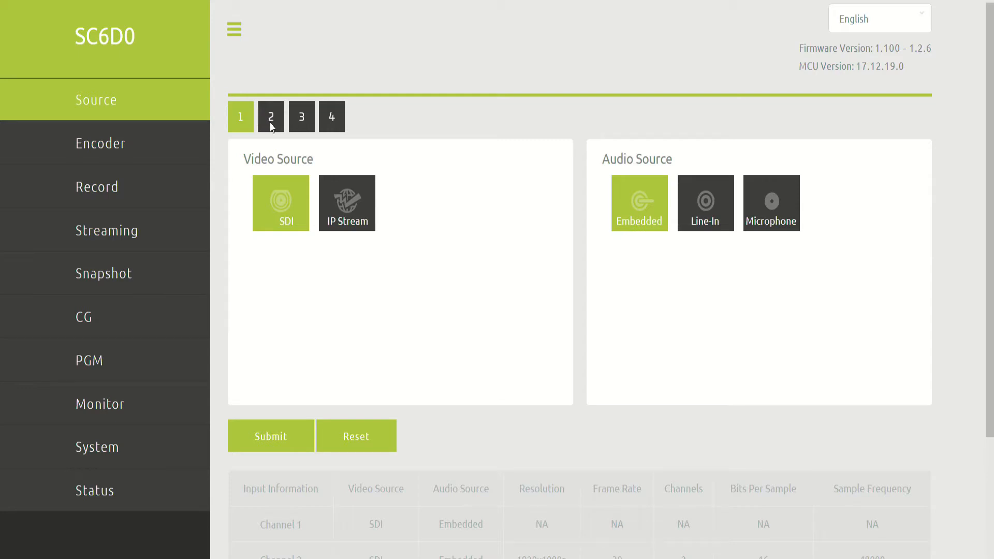
{"action": "left_click", "coordinate": [331, 117]}
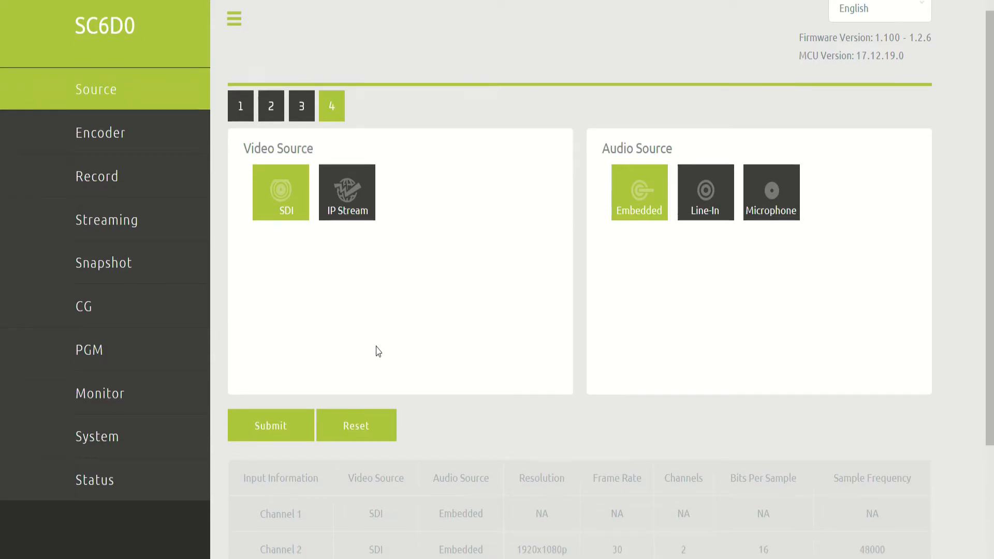
Step: Scroll the Source page to reveal the Input Information table for channels 1–4
{"action": "scroll", "scroll_direction": "down", "scroll_amount": 3}
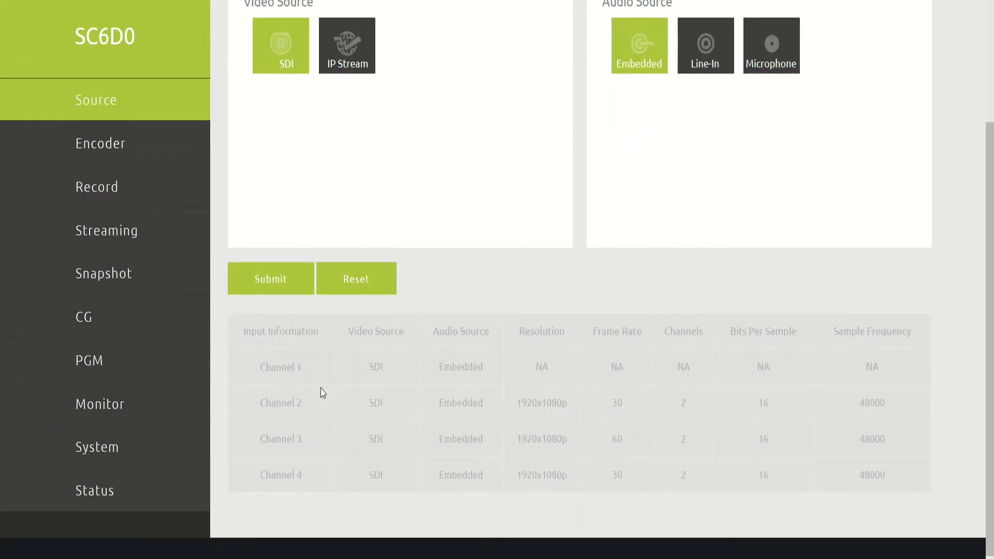
{"action": "mouse_move", "coordinate": [467, 496]}
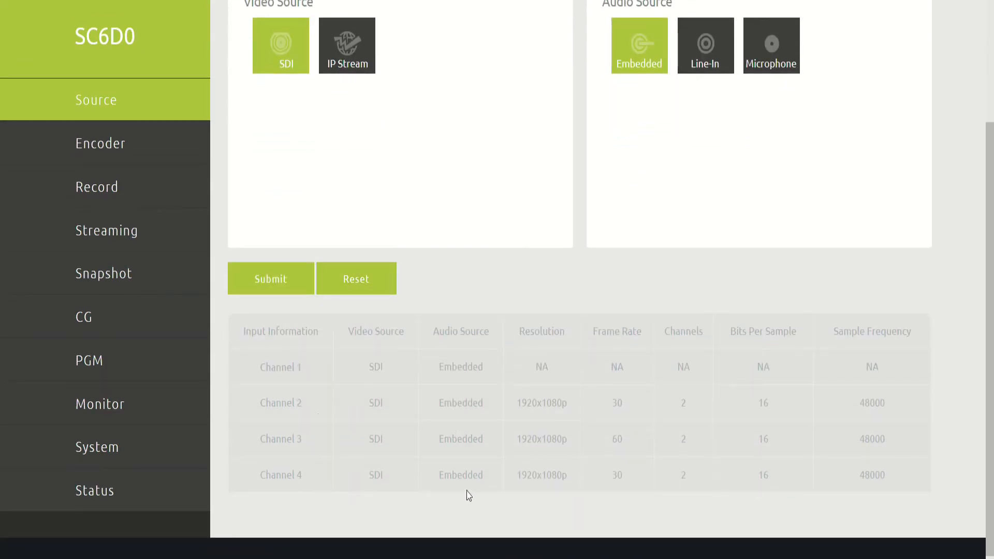
{"action": "mouse_move", "coordinate": [541, 477]}
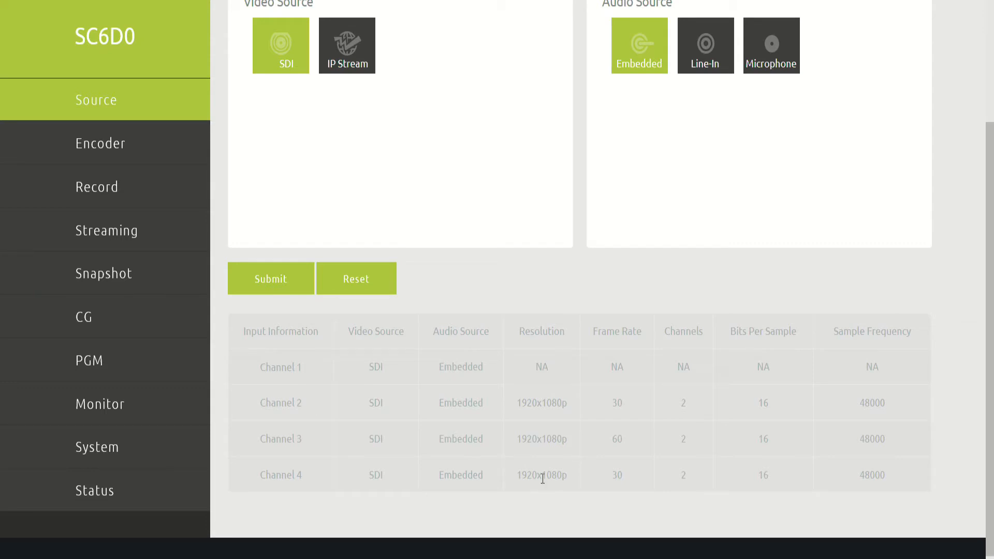
{"action": "mouse_move", "coordinate": [545, 403]}
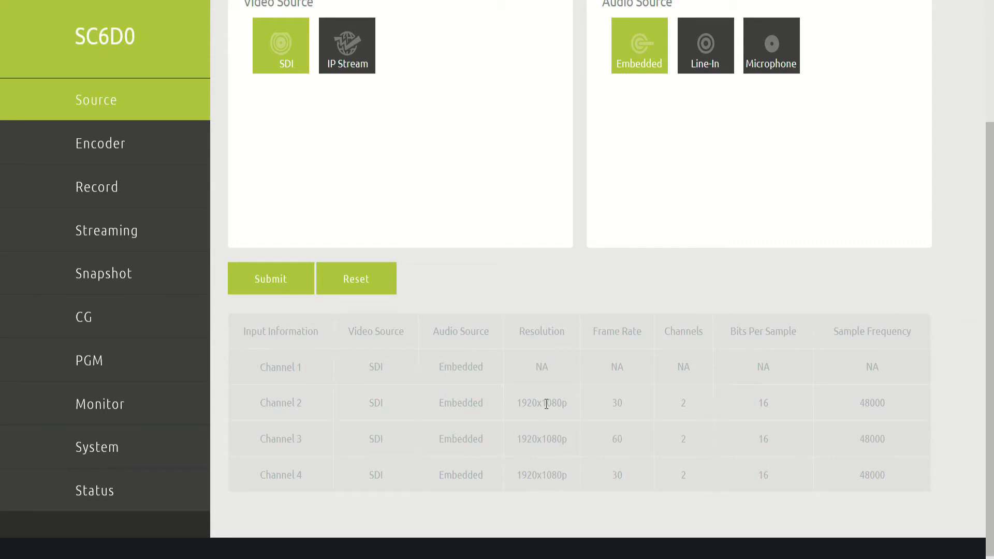
{"action": "mouse_move", "coordinate": [615, 442]}
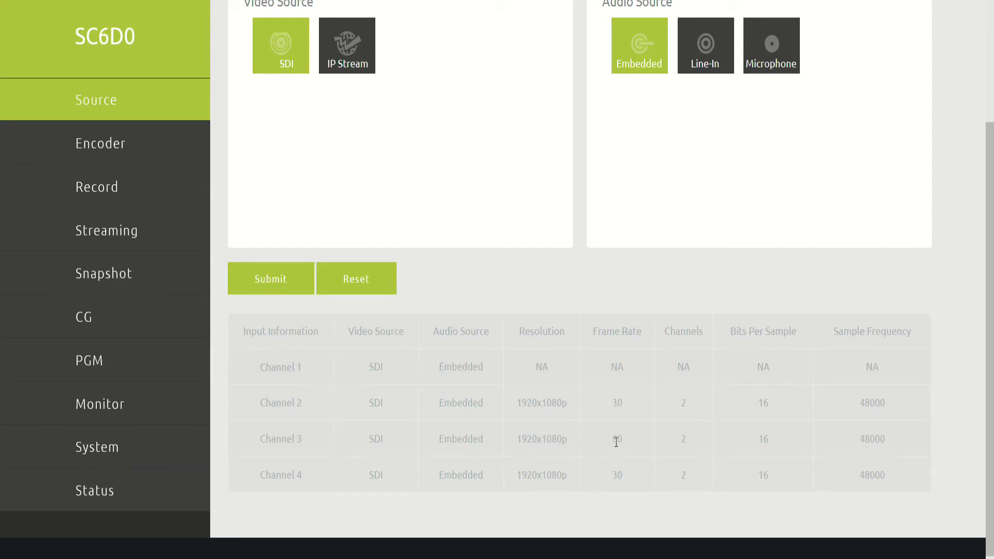
{"action": "mouse_move", "coordinate": [624, 402]}
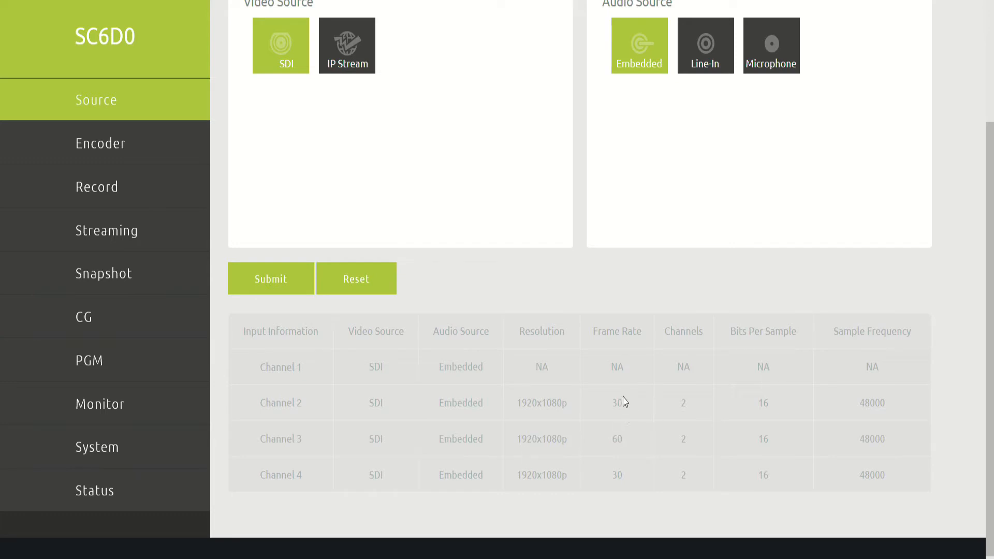
{"action": "scroll", "scroll_direction": "up", "scroll_amount": 3}
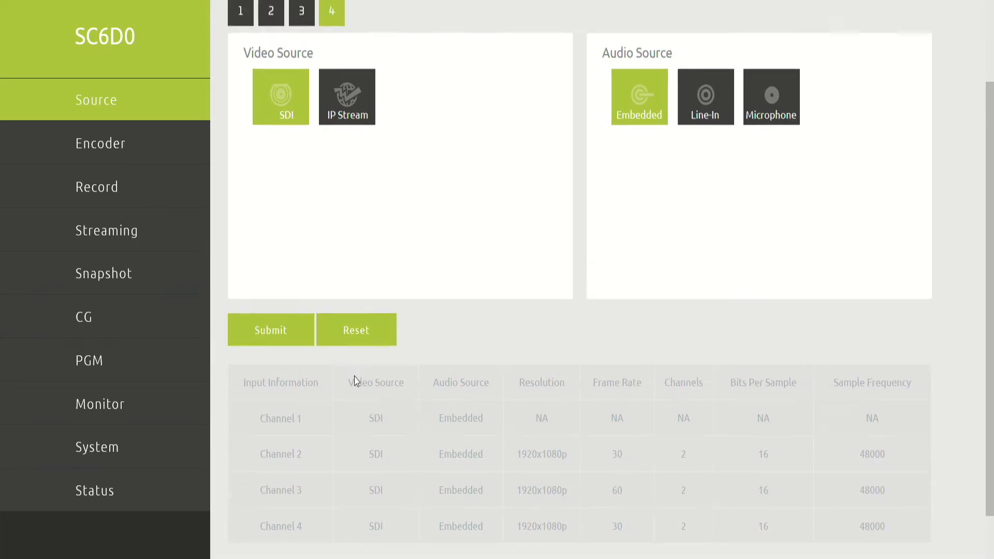
Step: View the Encoder page for the PGM output, then for channel 1
{"action": "left_click", "coordinate": [100, 143]}
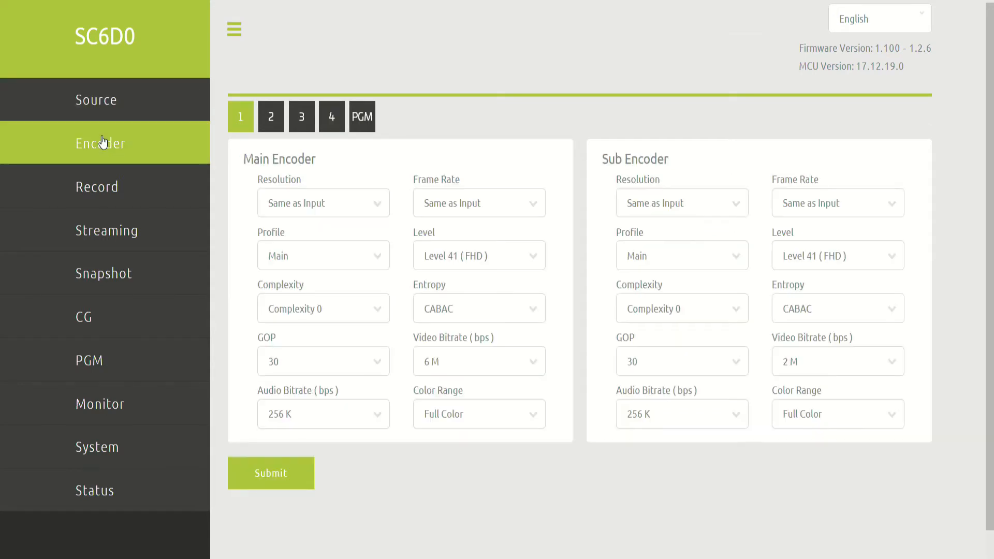
{"action": "mouse_move", "coordinate": [282, 184]}
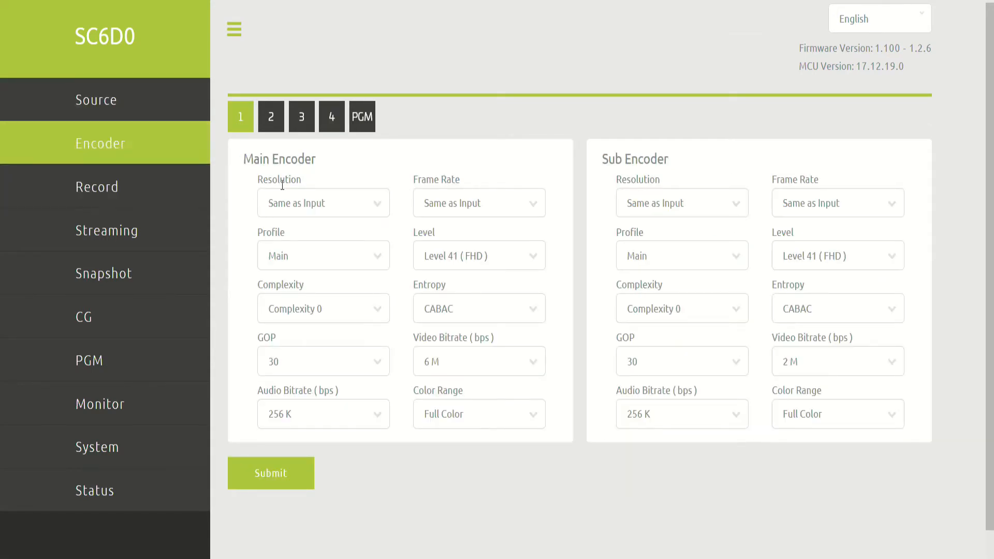
{"action": "mouse_move", "coordinate": [342, 179]}
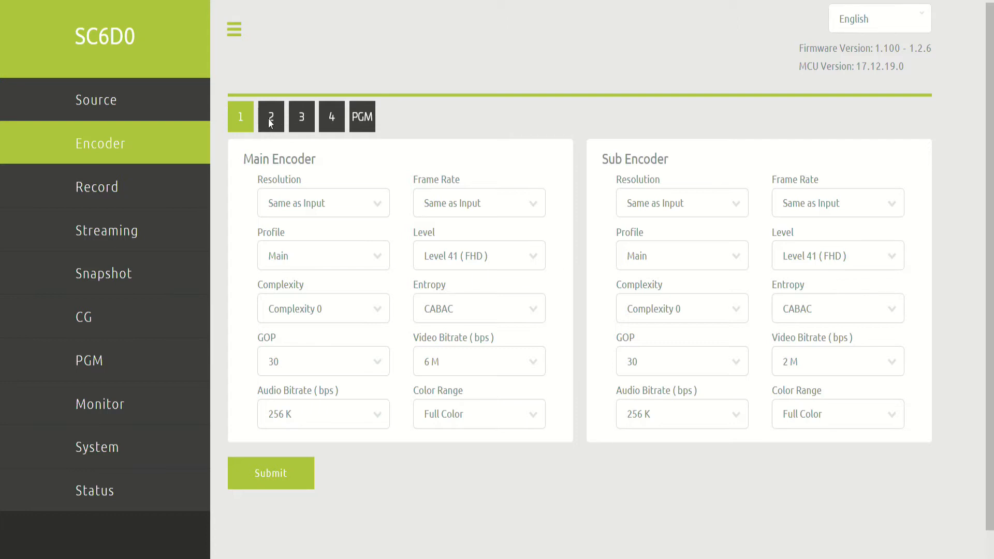
{"action": "left_click", "coordinate": [362, 117]}
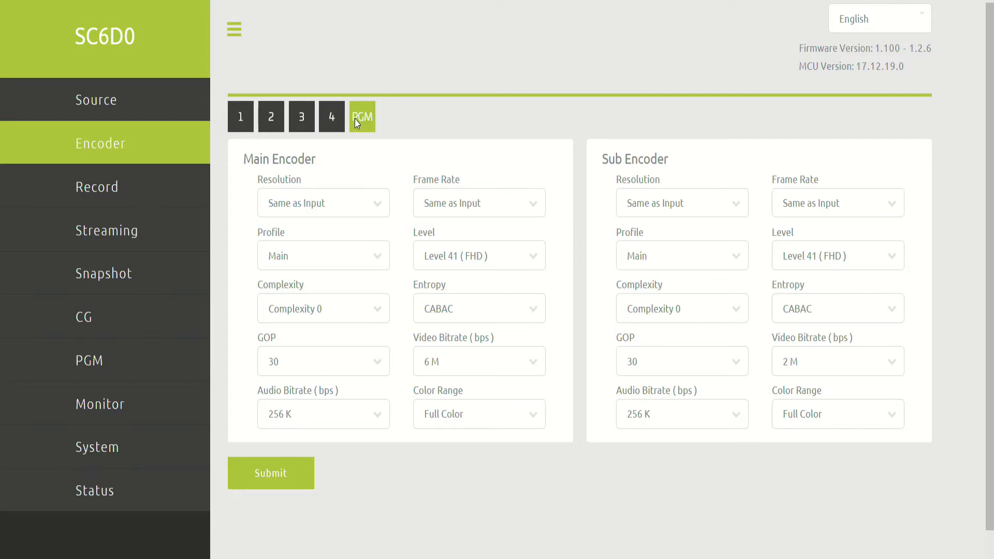
{"action": "mouse_move", "coordinate": [382, 215]}
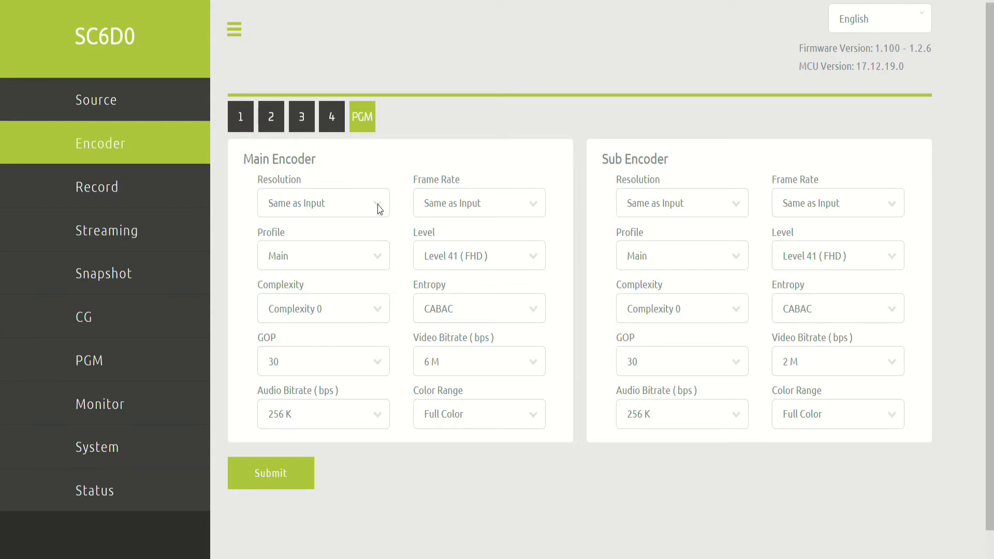
{"action": "left_click", "coordinate": [240, 116]}
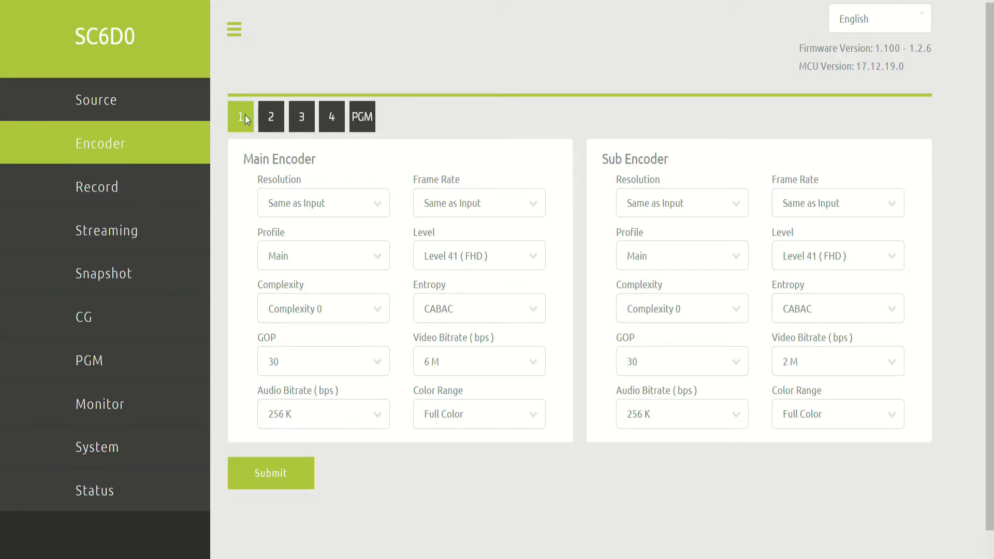
{"action": "mouse_move", "coordinate": [326, 211]}
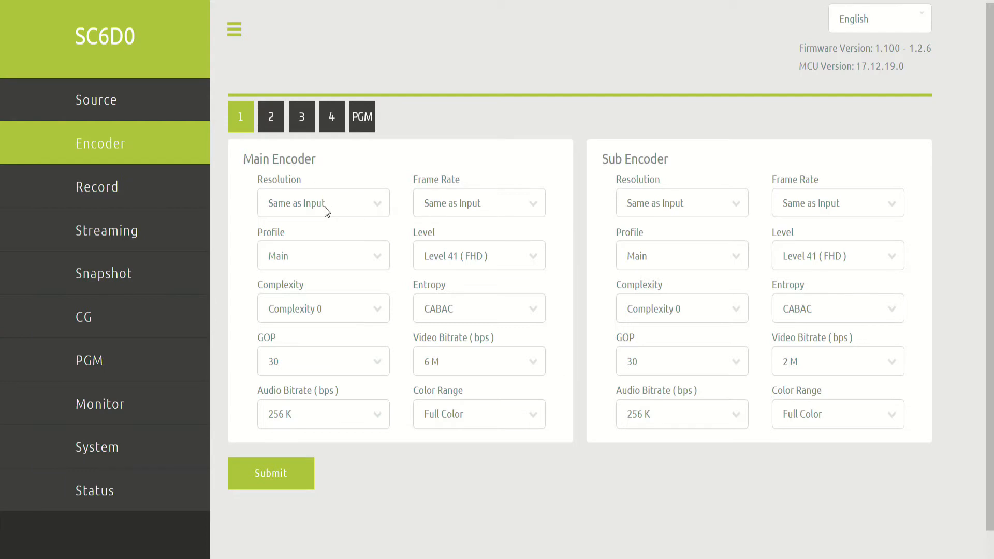
{"action": "left_click", "coordinate": [323, 202]}
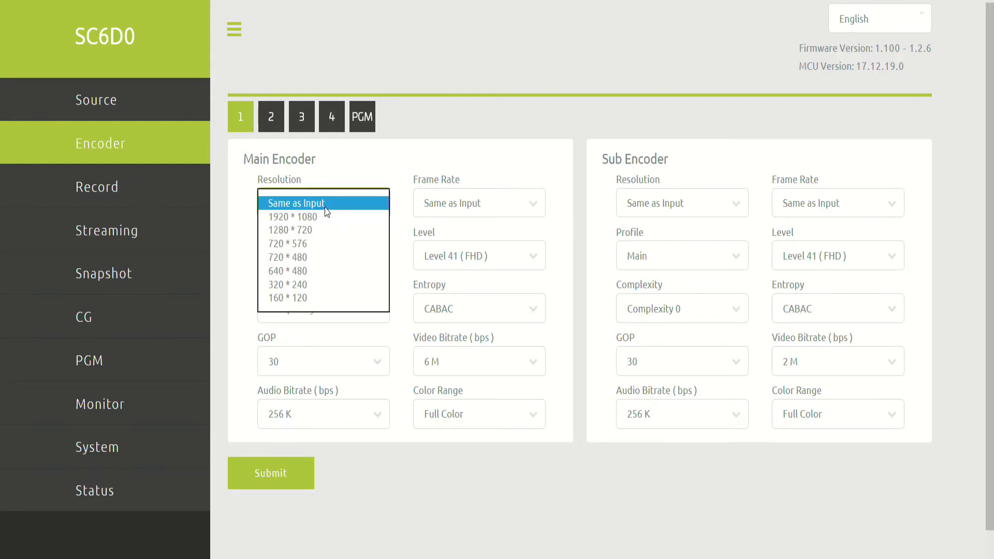
{"action": "mouse_move", "coordinate": [303, 298]}
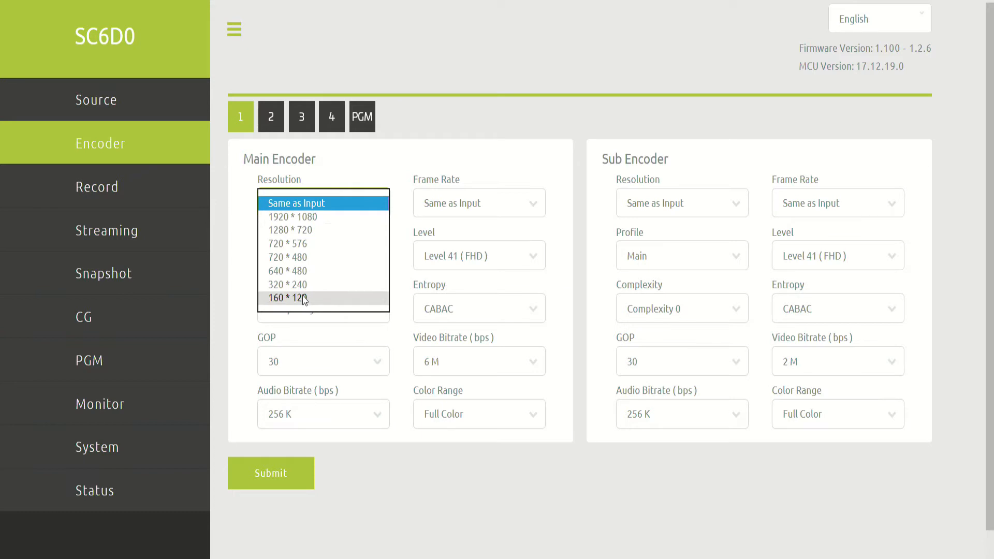
{"action": "mouse_move", "coordinate": [287, 283]}
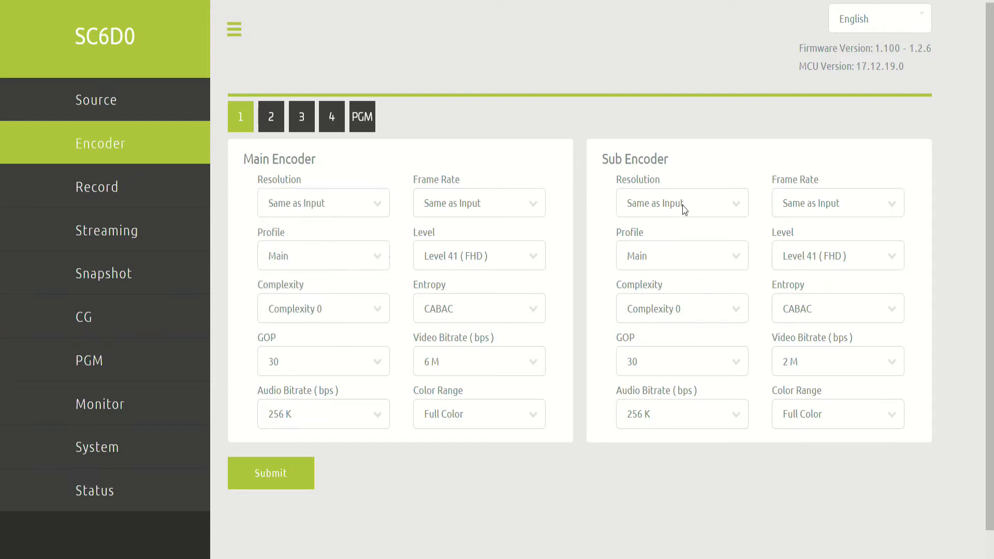
Step: Choose 320 * 240 as channel 1's sub encoder resolution
{"action": "left_click", "coordinate": [682, 203]}
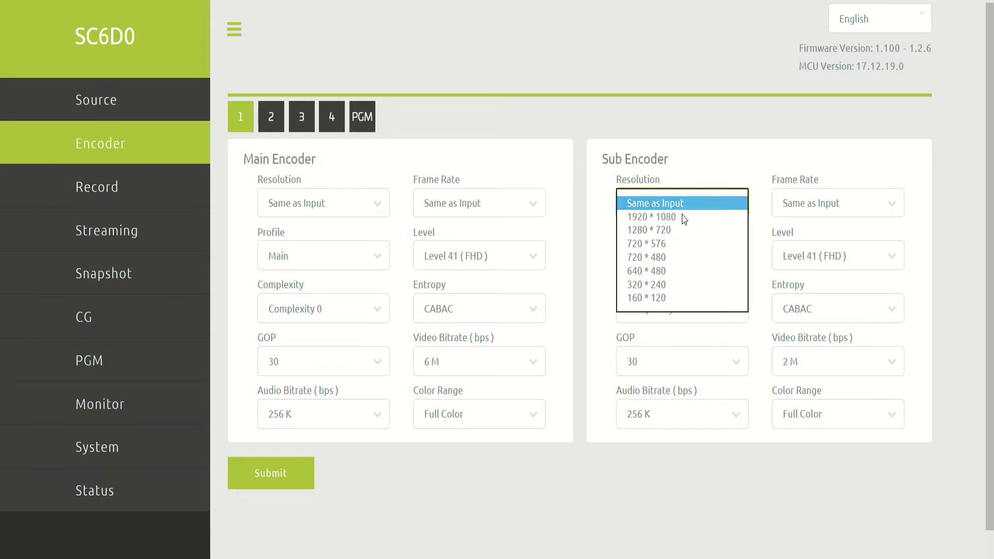
{"action": "left_click", "coordinate": [647, 285]}
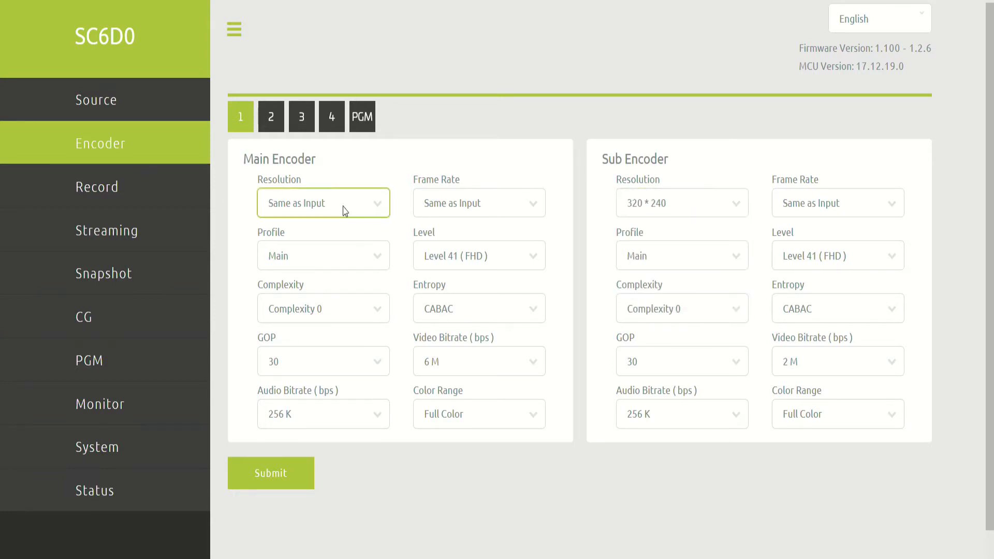
{"action": "mouse_move", "coordinate": [621, 200]}
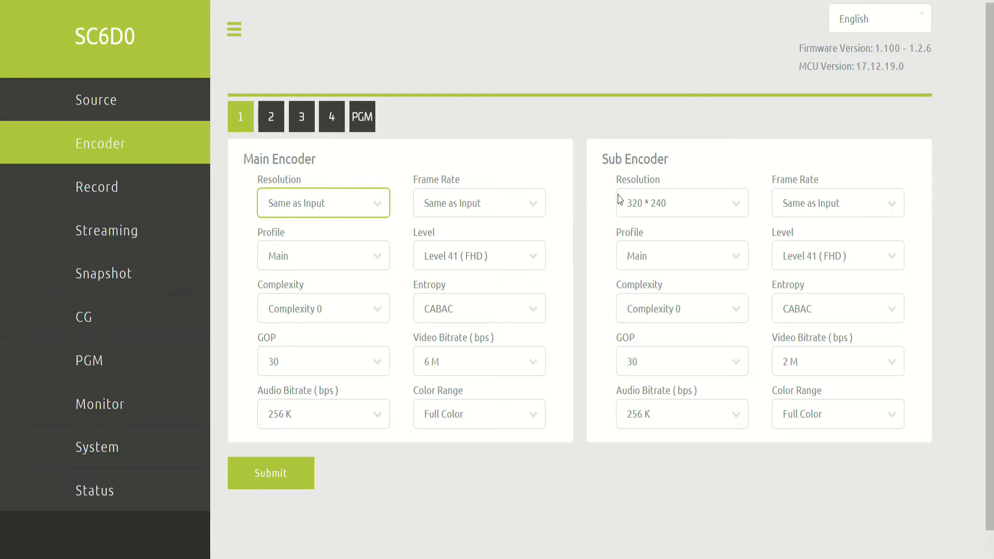
{"action": "mouse_move", "coordinate": [815, 205]}
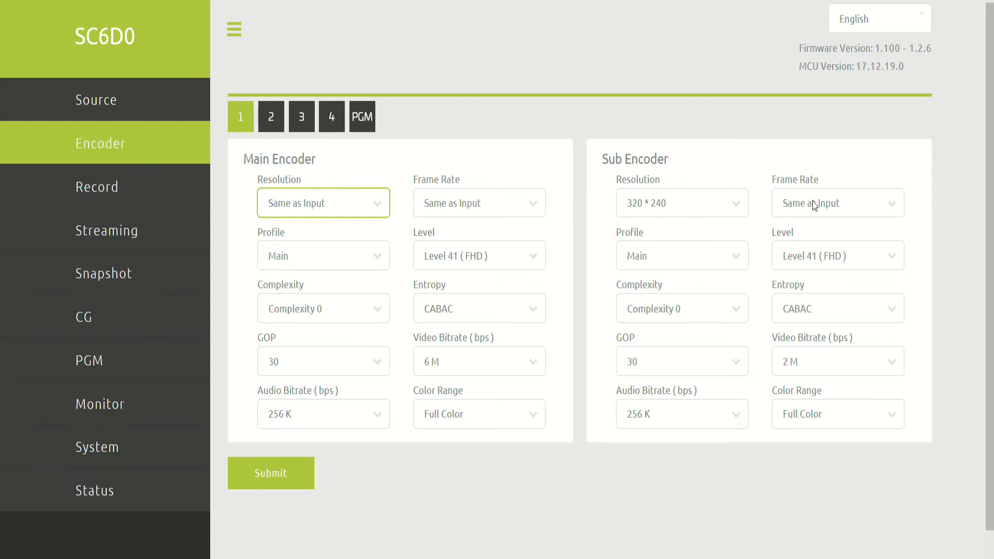
{"action": "mouse_move", "coordinate": [693, 227]}
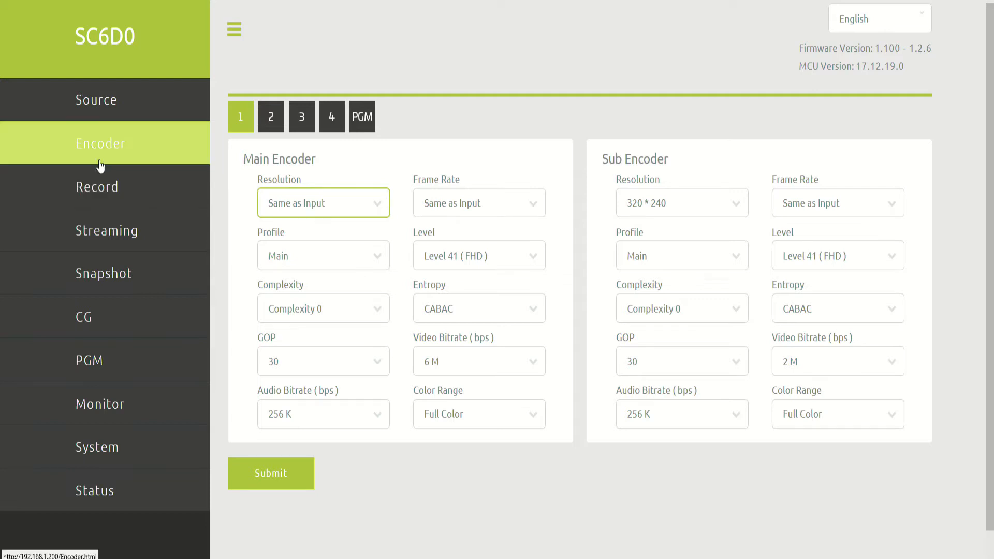
Step: Browse the Record page through channels 2, 4 and the PGM output
{"action": "left_click", "coordinate": [97, 187]}
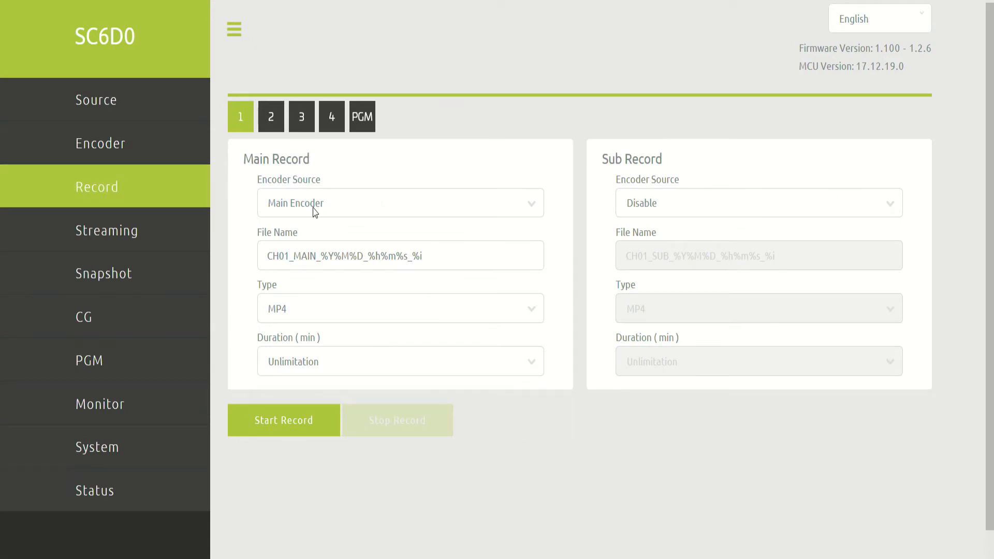
{"action": "left_click", "coordinate": [400, 203]}
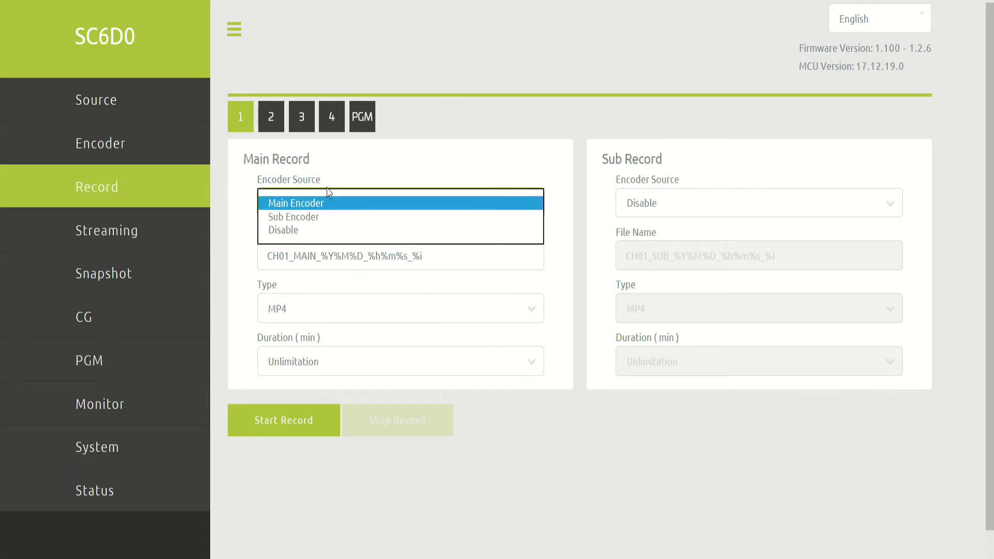
{"action": "mouse_move", "coordinate": [311, 214]}
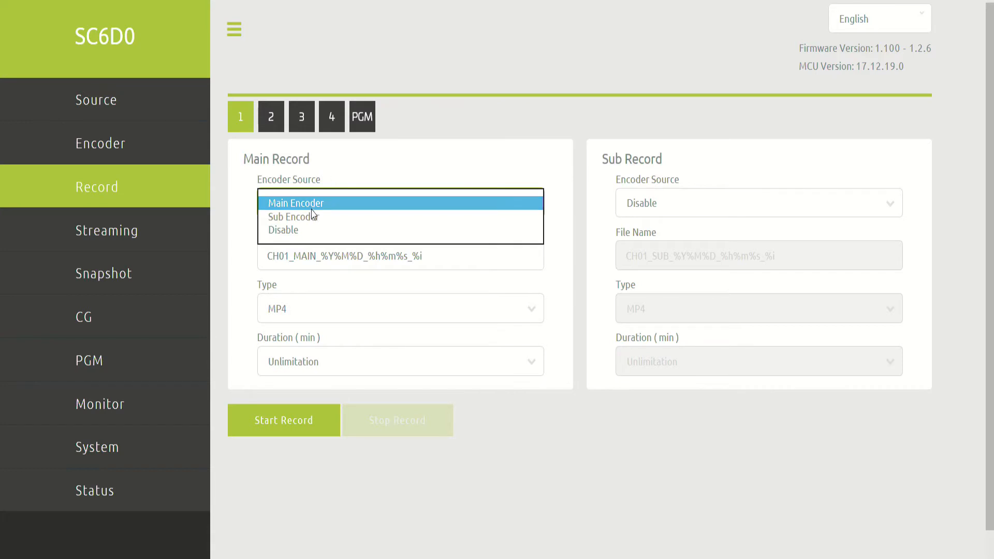
{"action": "mouse_move", "coordinate": [307, 217]}
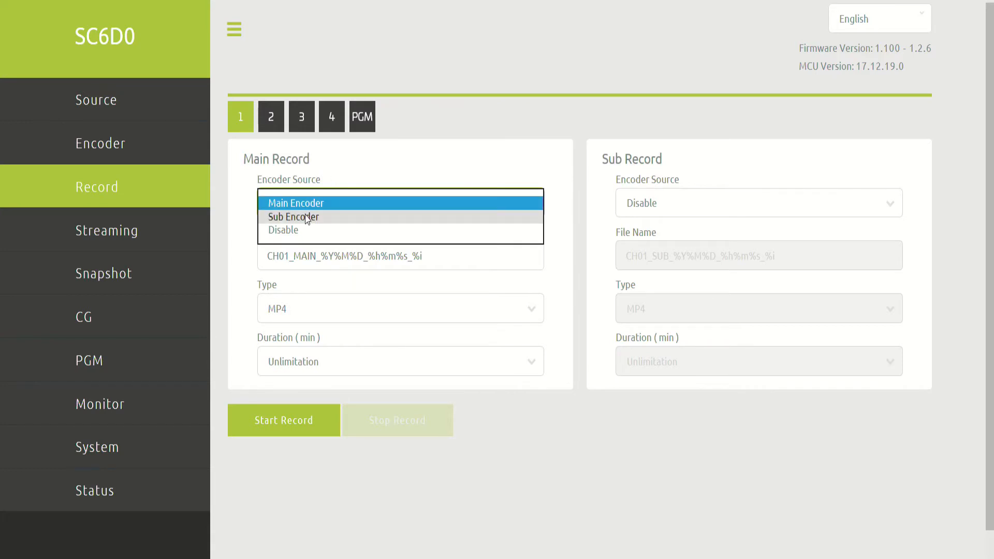
{"action": "mouse_move", "coordinate": [329, 183]}
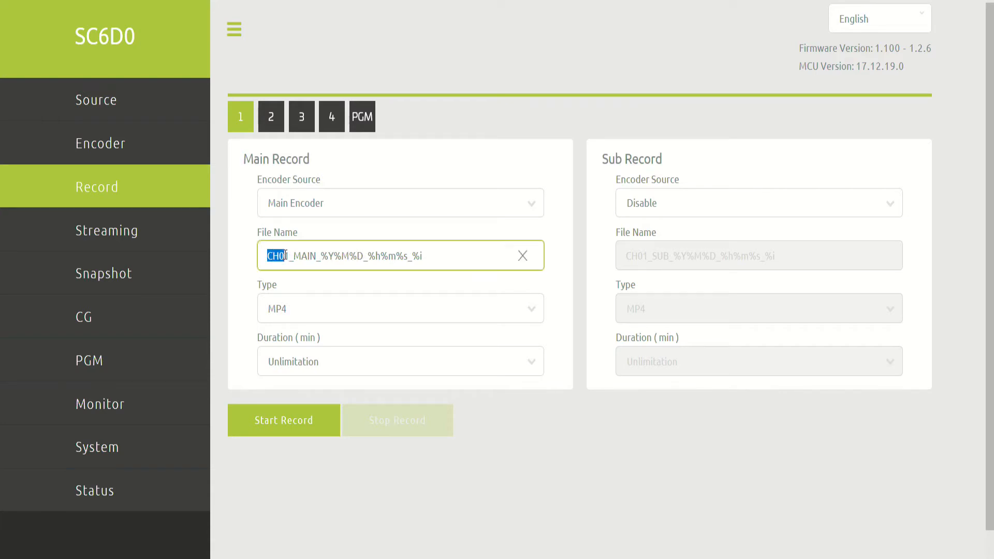
{"action": "left_click", "coordinate": [271, 117]}
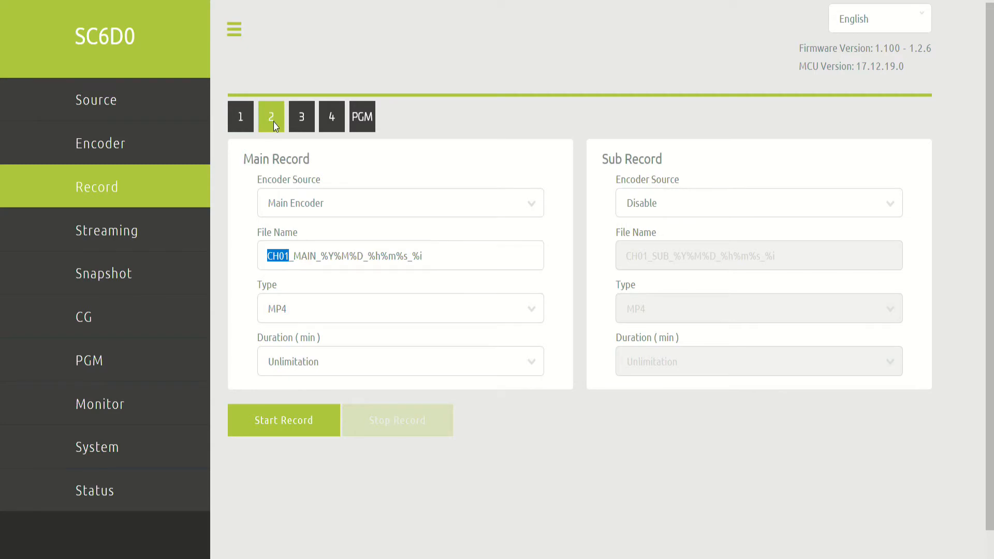
{"action": "left_click", "coordinate": [331, 117]}
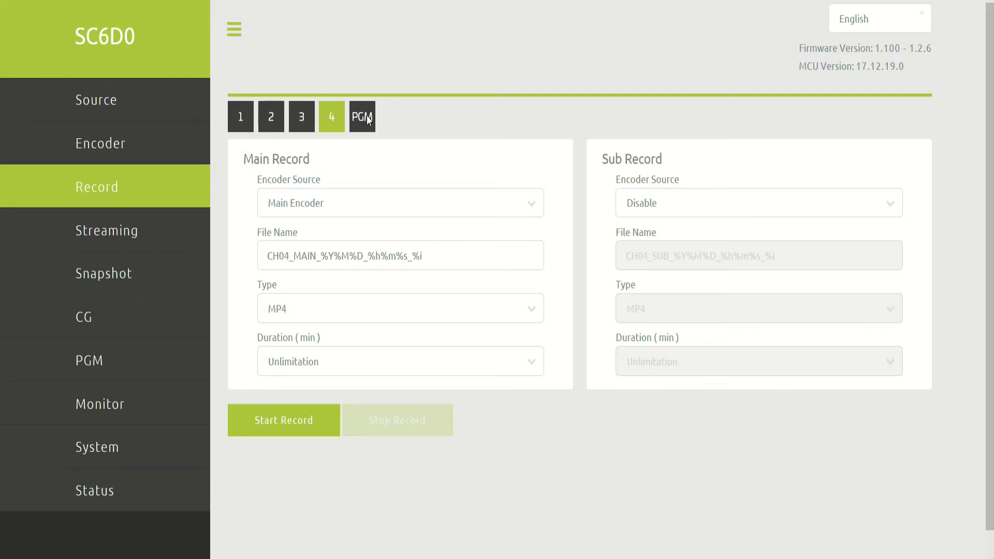
{"action": "left_click", "coordinate": [363, 117]}
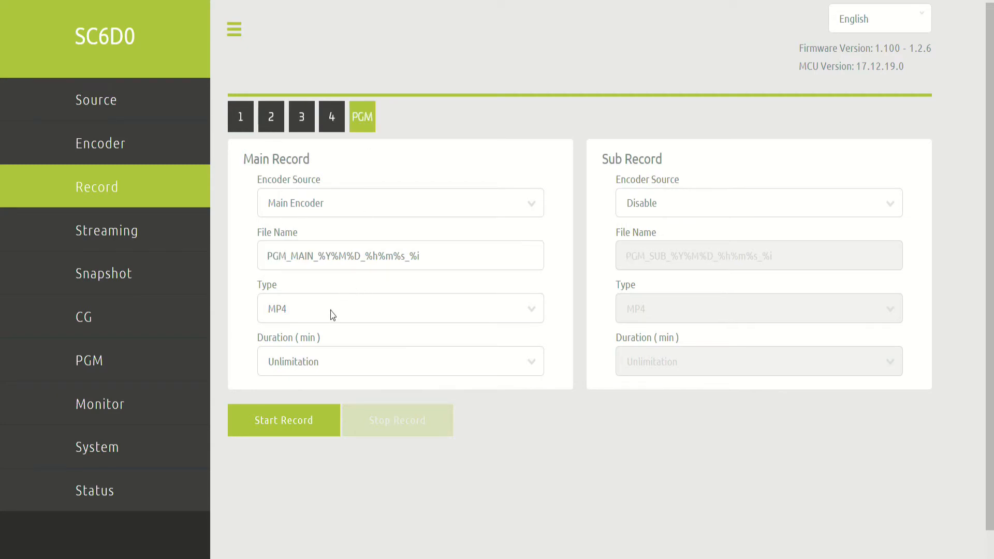
Step: Keep the PGM recording as MP4 type with unlimited duration
{"action": "left_click", "coordinate": [401, 309]}
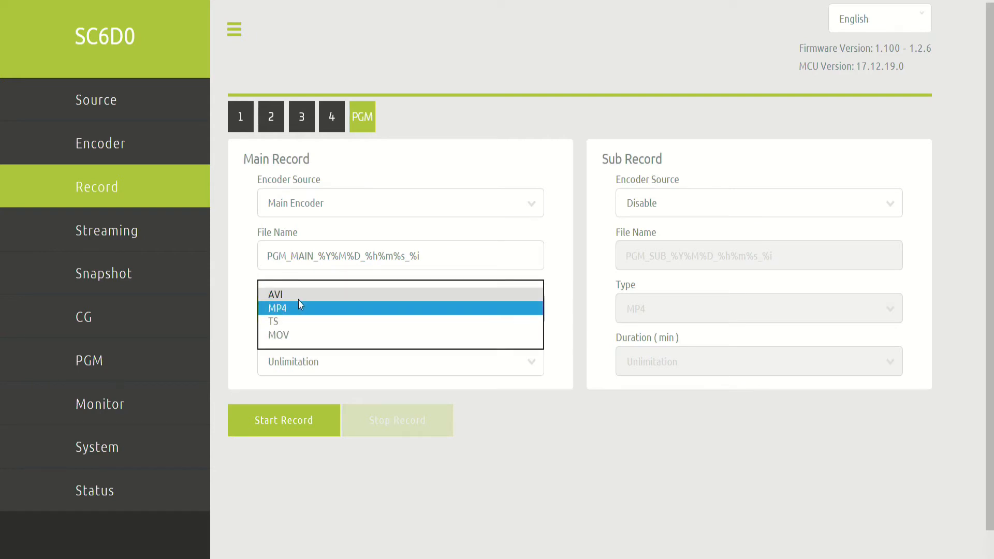
{"action": "mouse_move", "coordinate": [294, 343]}
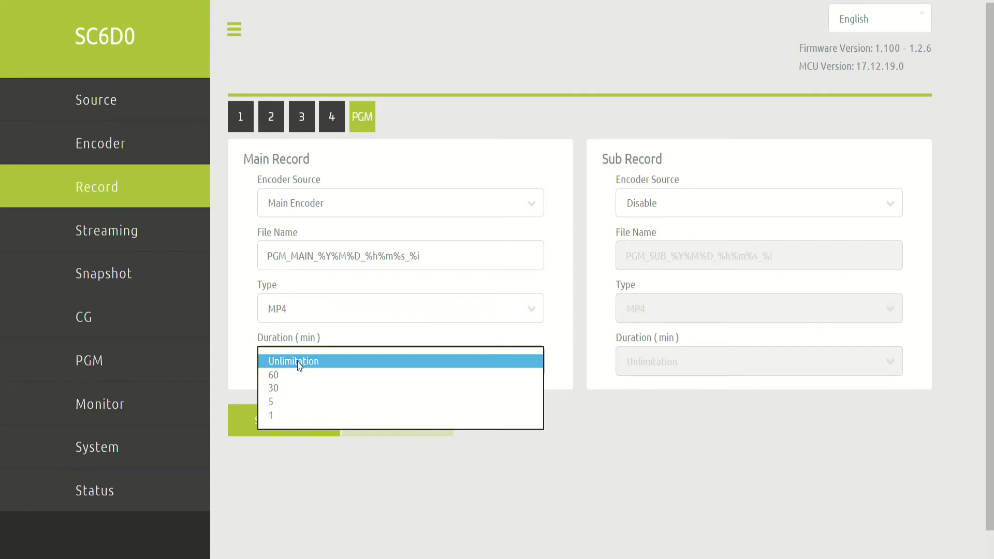
{"action": "mouse_move", "coordinate": [289, 378]}
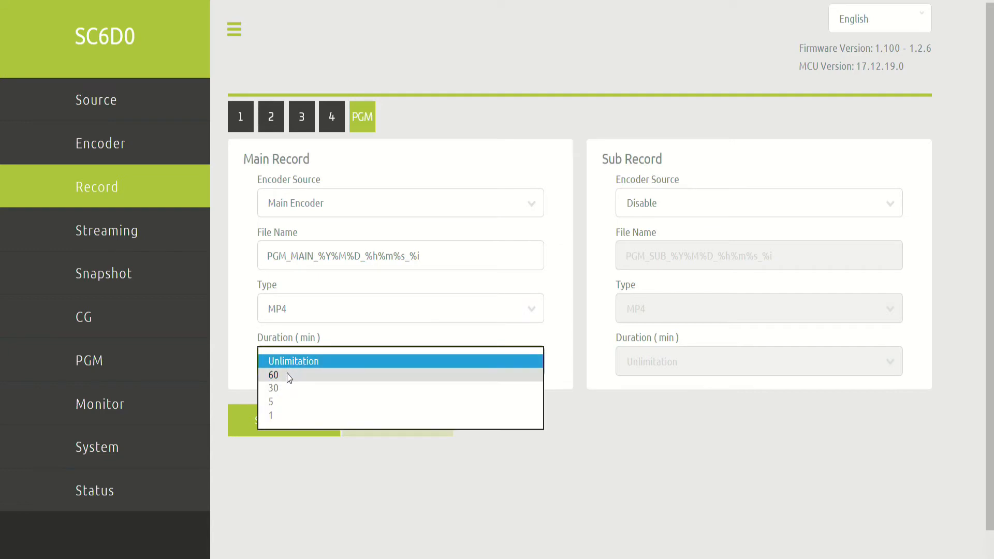
{"action": "left_click", "coordinate": [293, 360]}
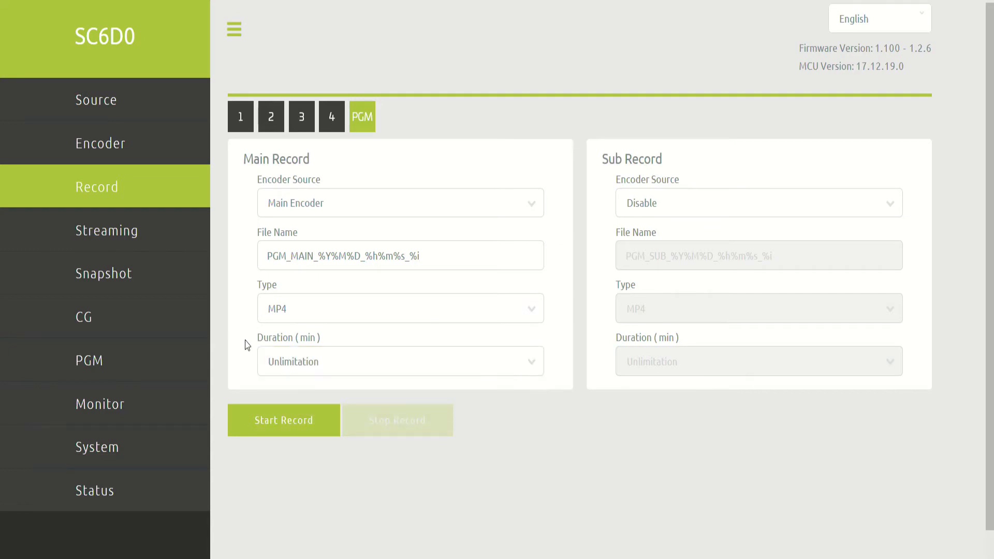
{"action": "mouse_move", "coordinate": [122, 237]}
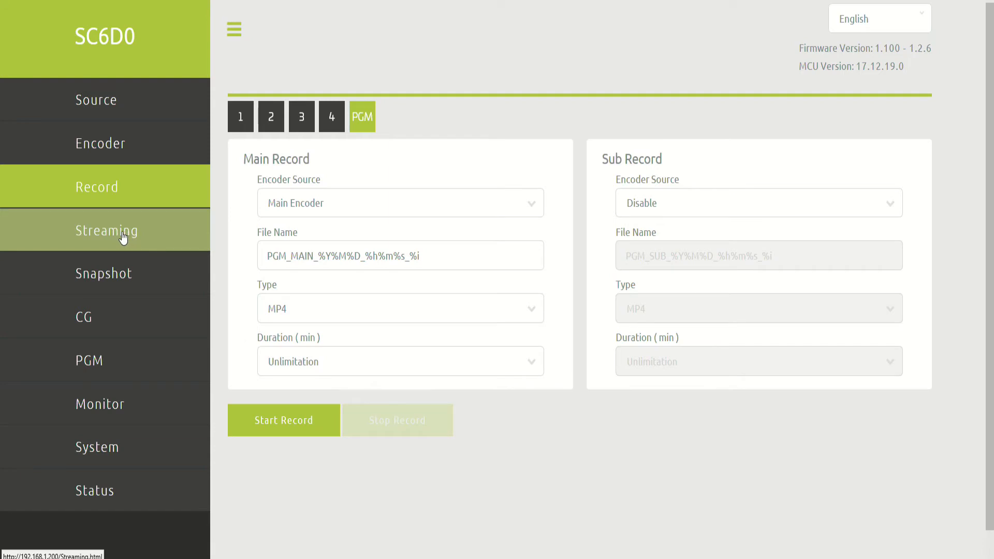
Step: Review the Streaming page, keeping Main Encoder as source and RTSP as stream type
{"action": "left_click", "coordinate": [107, 230]}
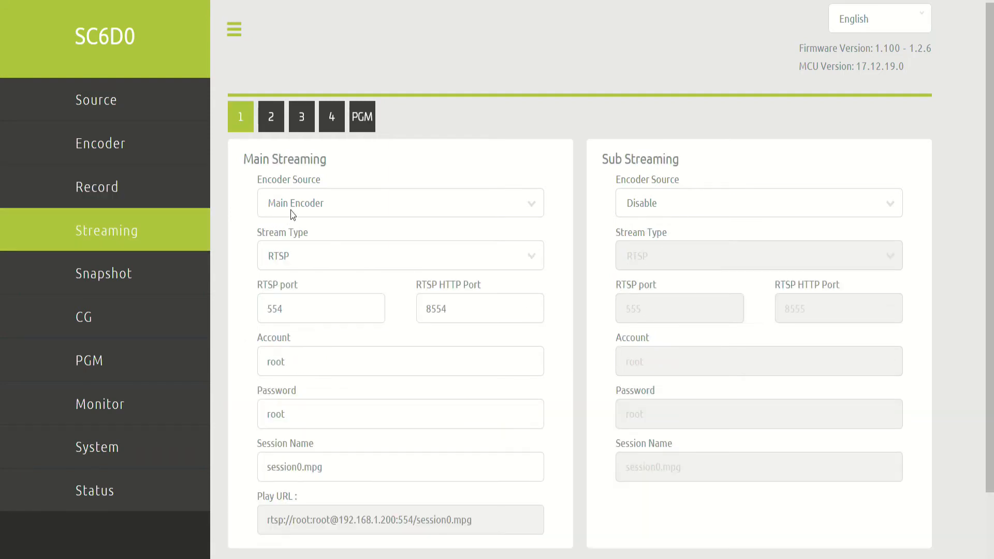
{"action": "left_click", "coordinate": [400, 203]}
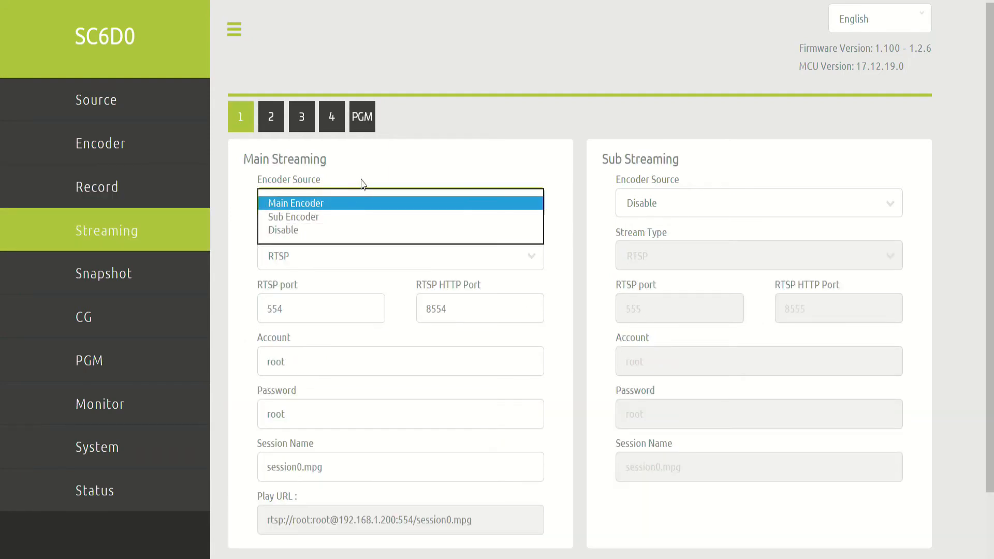
{"action": "left_click", "coordinate": [295, 203]}
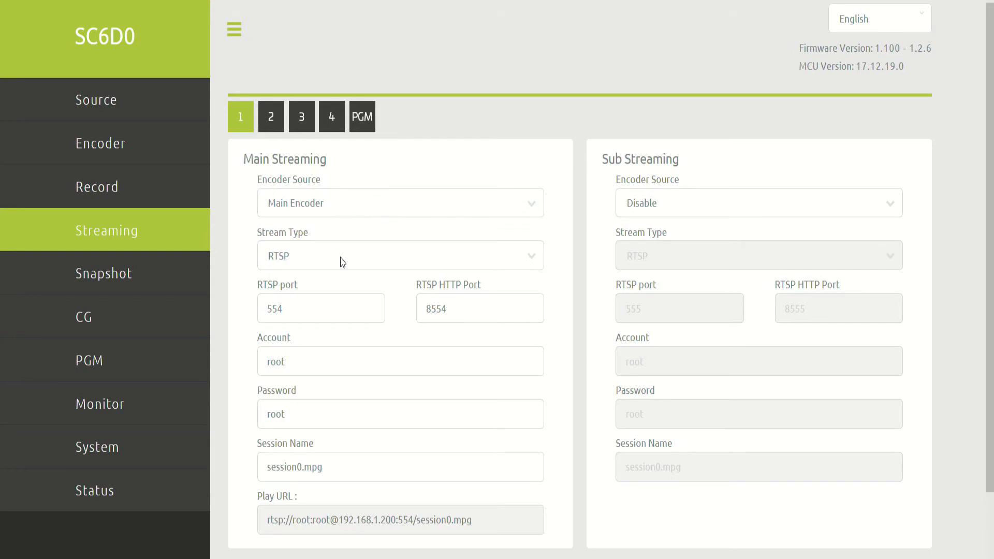
{"action": "mouse_move", "coordinate": [317, 258]}
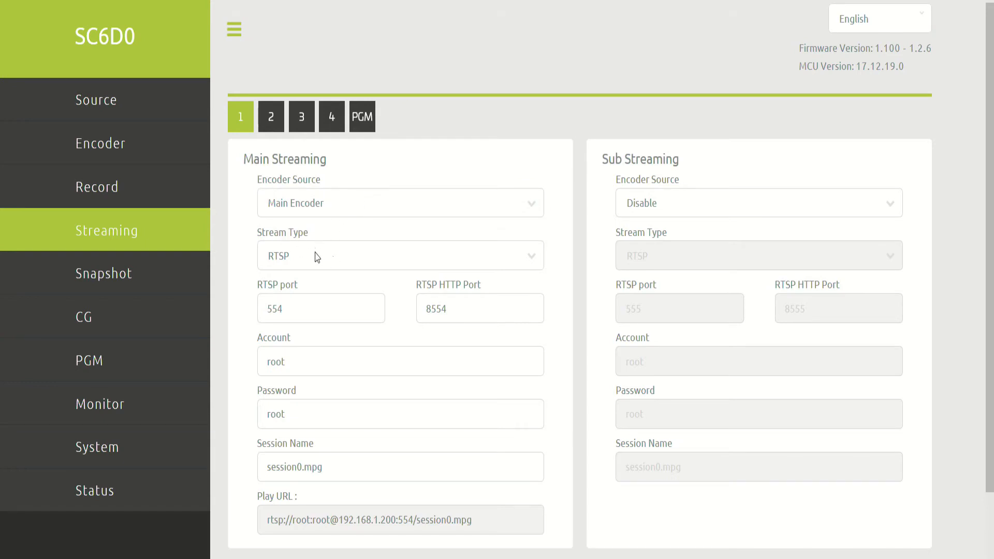
{"action": "left_click", "coordinate": [400, 255]}
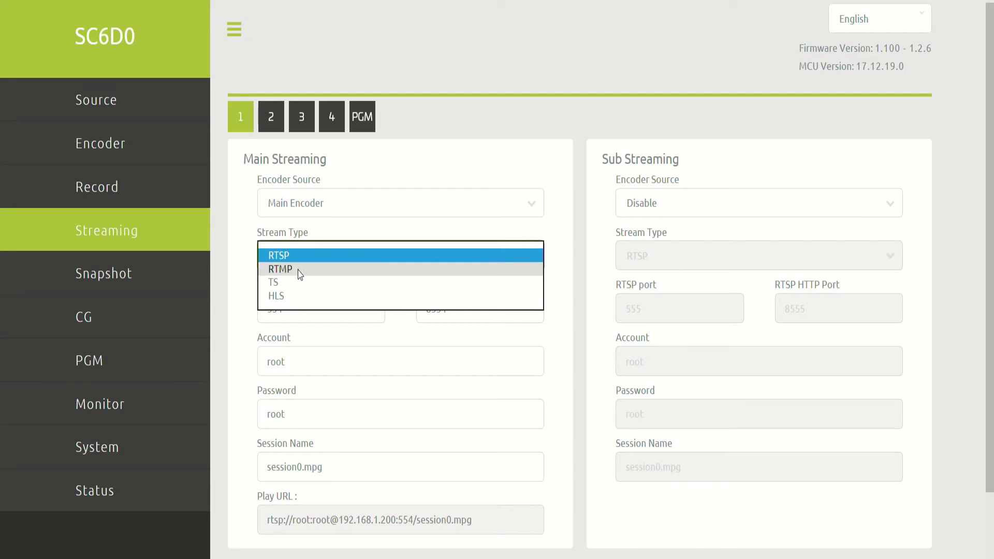
{"action": "mouse_move", "coordinate": [303, 249]}
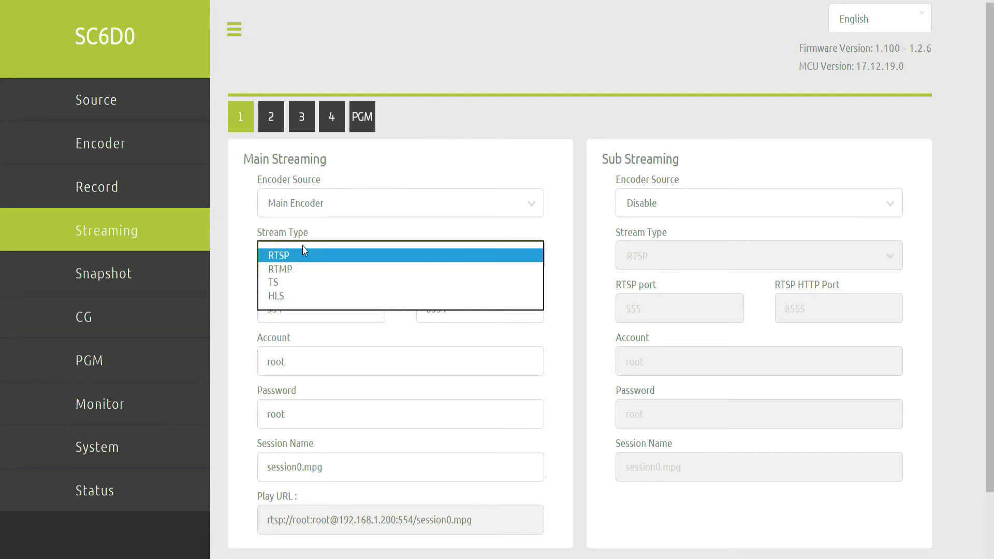
{"action": "left_click", "coordinate": [278, 256]}
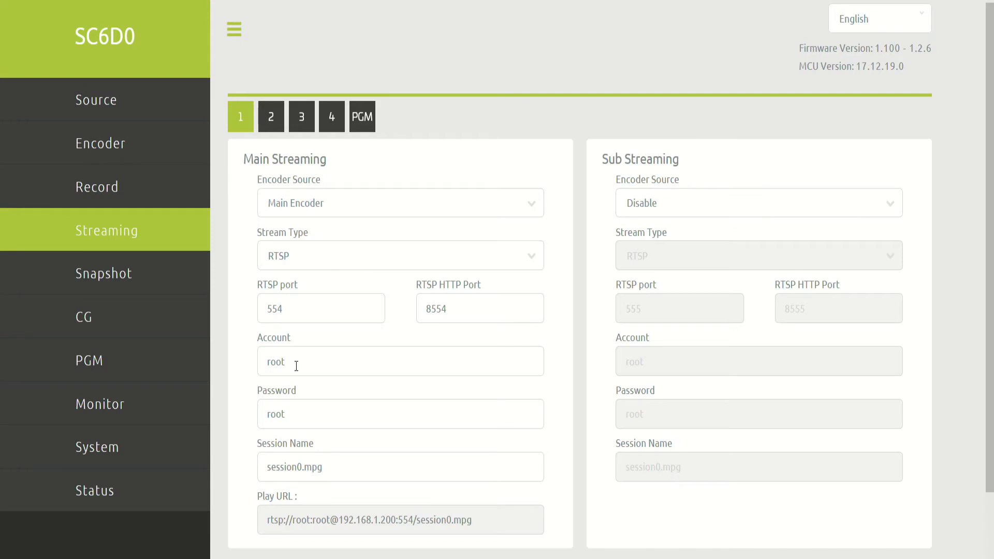
{"action": "mouse_move", "coordinate": [319, 501]}
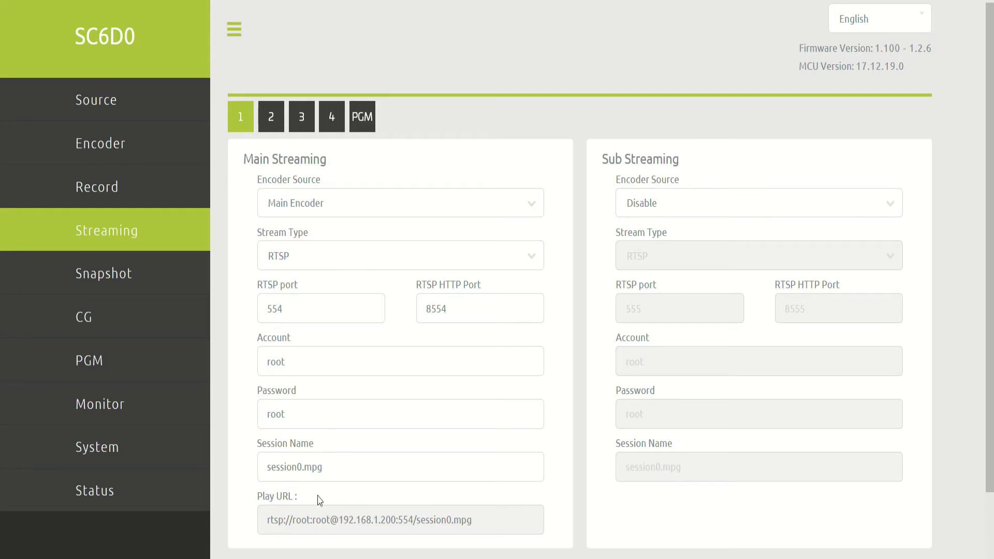
{"action": "mouse_move", "coordinate": [499, 482]}
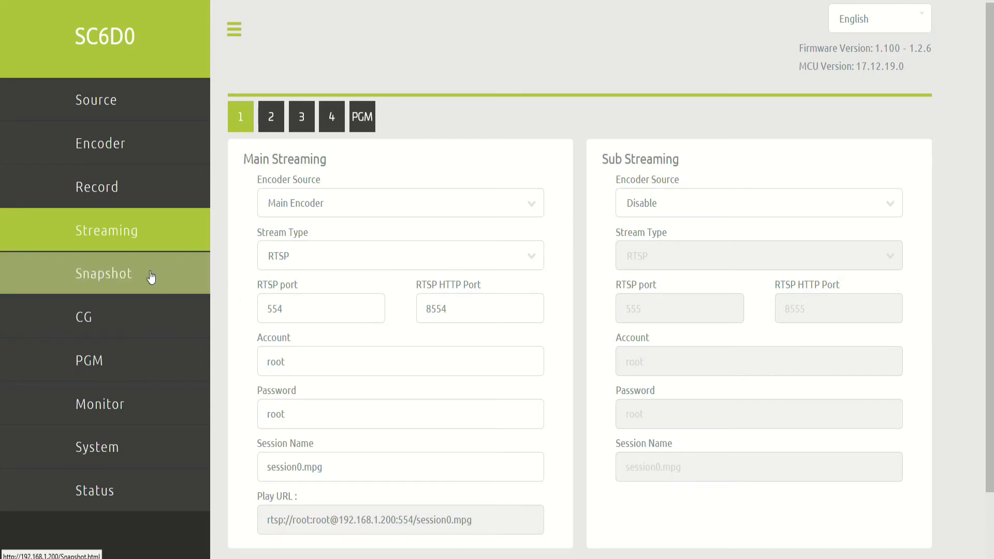
Step: View channel 1's Snapshot settings with capture enabled and the BMP/JPEG type list
{"action": "left_click", "coordinate": [104, 273]}
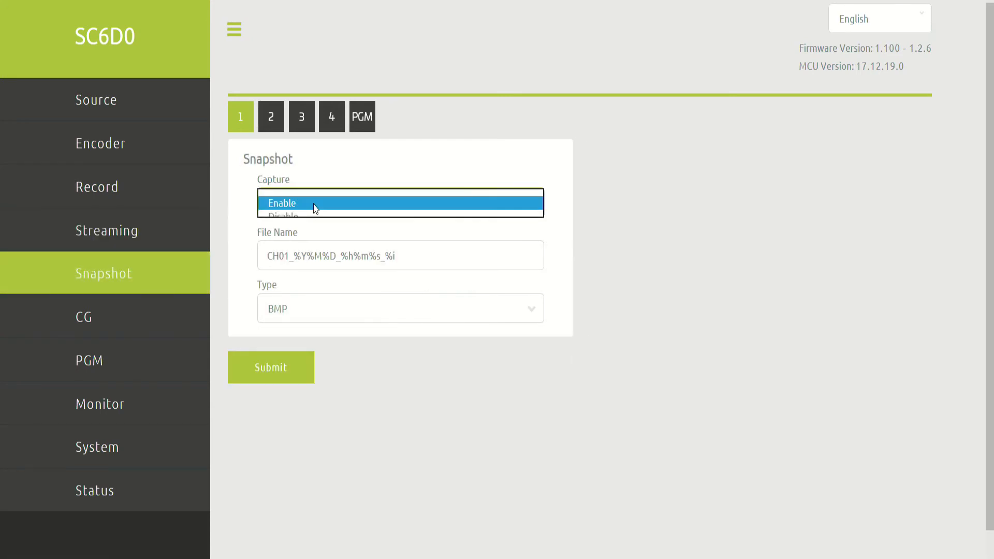
{"action": "left_click", "coordinate": [281, 203]}
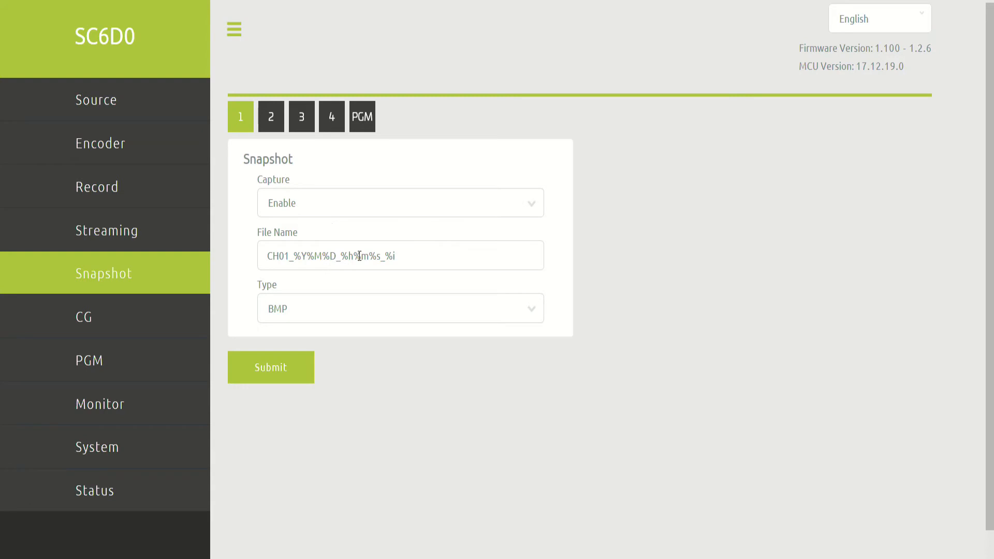
{"action": "left_click", "coordinate": [400, 309]}
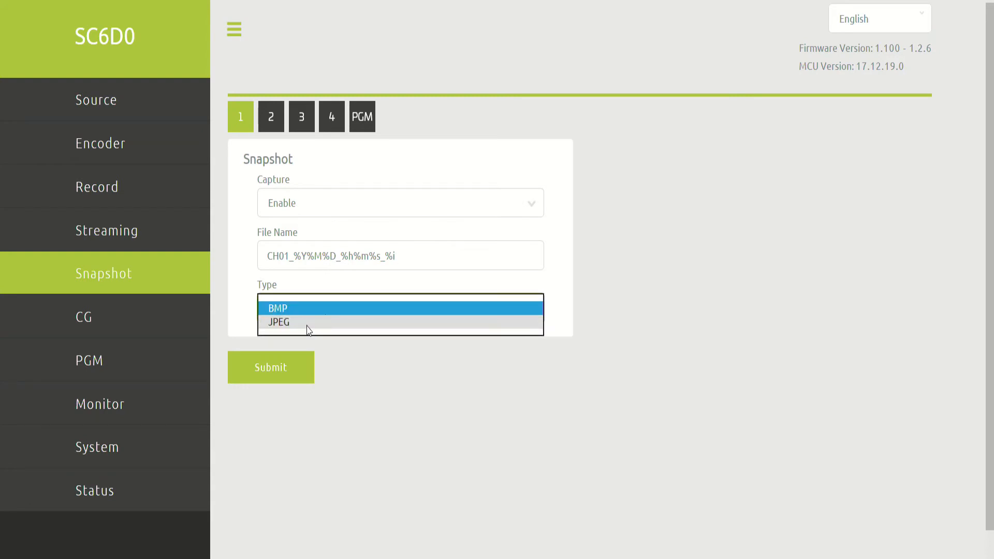
Step: Look through the CG page's OSD overlay settings for channels 3, 4 and 1
{"action": "left_click", "coordinate": [83, 317]}
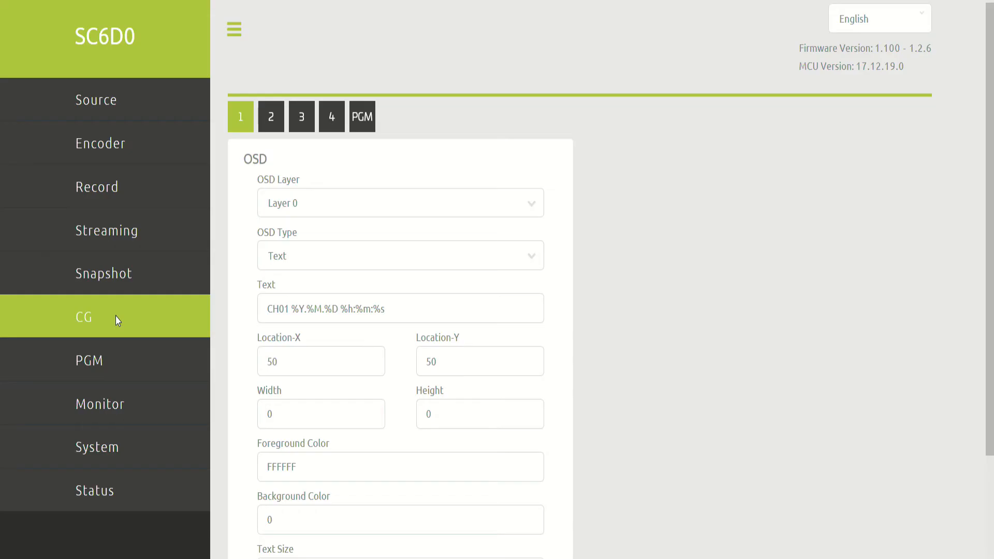
{"action": "mouse_move", "coordinate": [120, 323]}
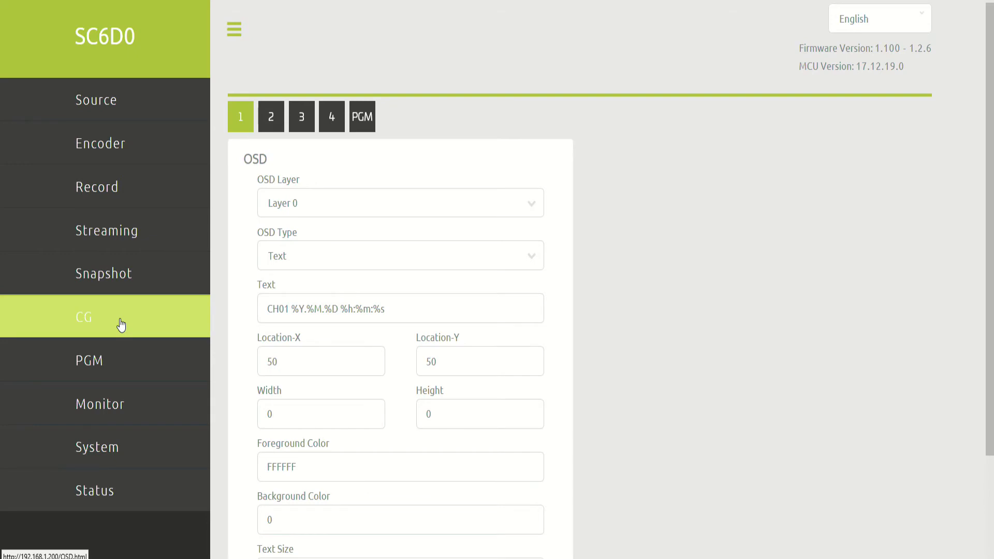
{"action": "mouse_move", "coordinate": [284, 162]}
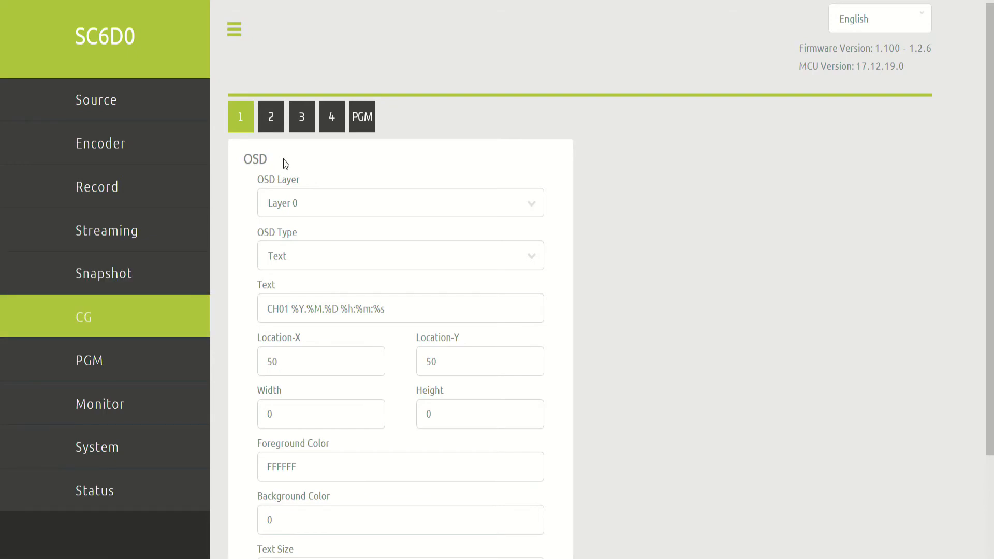
{"action": "mouse_move", "coordinate": [320, 193]}
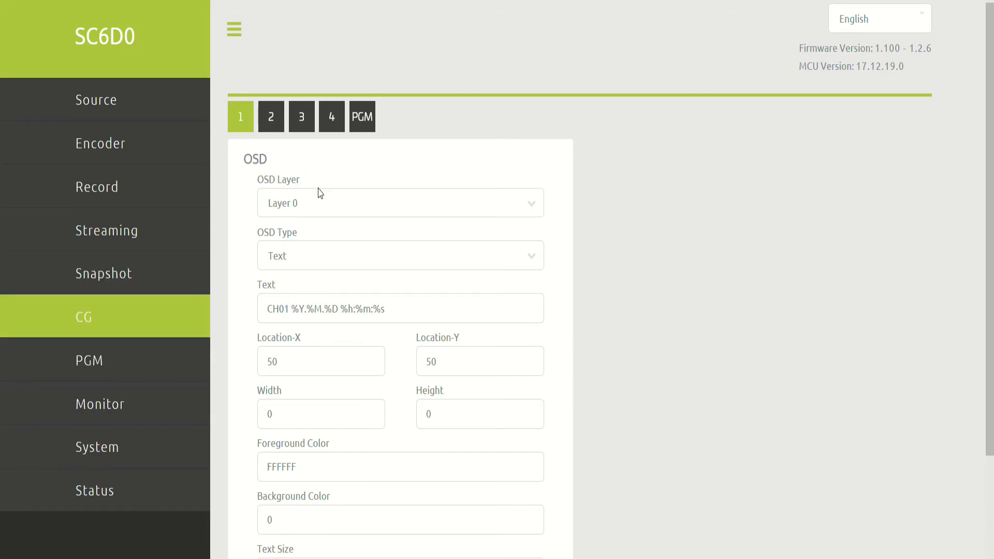
{"action": "left_click", "coordinate": [302, 116]}
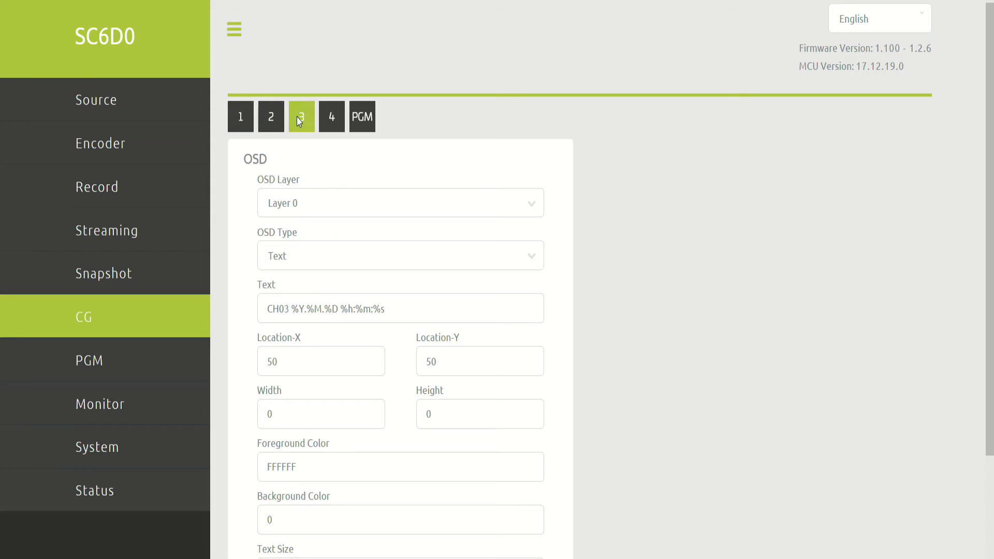
{"action": "left_click", "coordinate": [331, 117]}
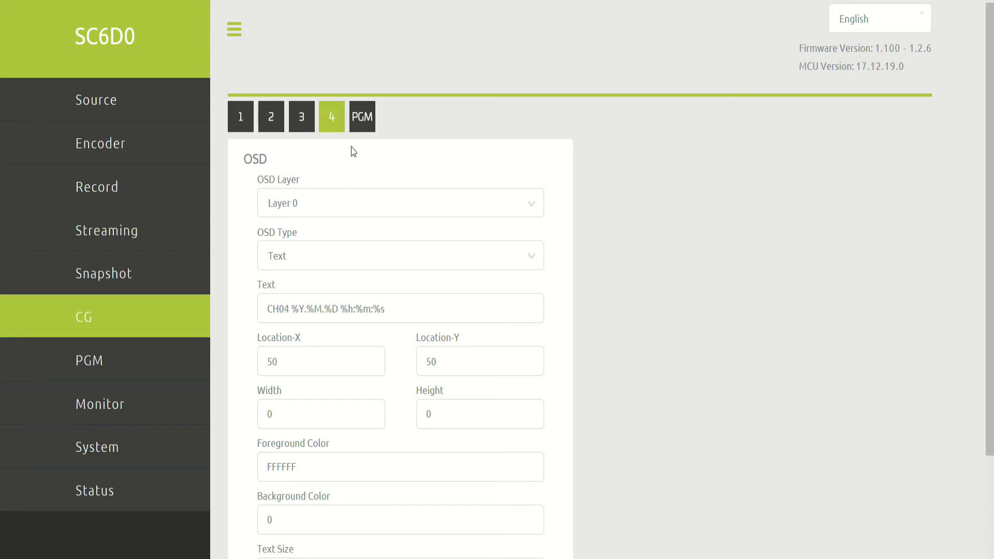
{"action": "left_click", "coordinate": [240, 117]}
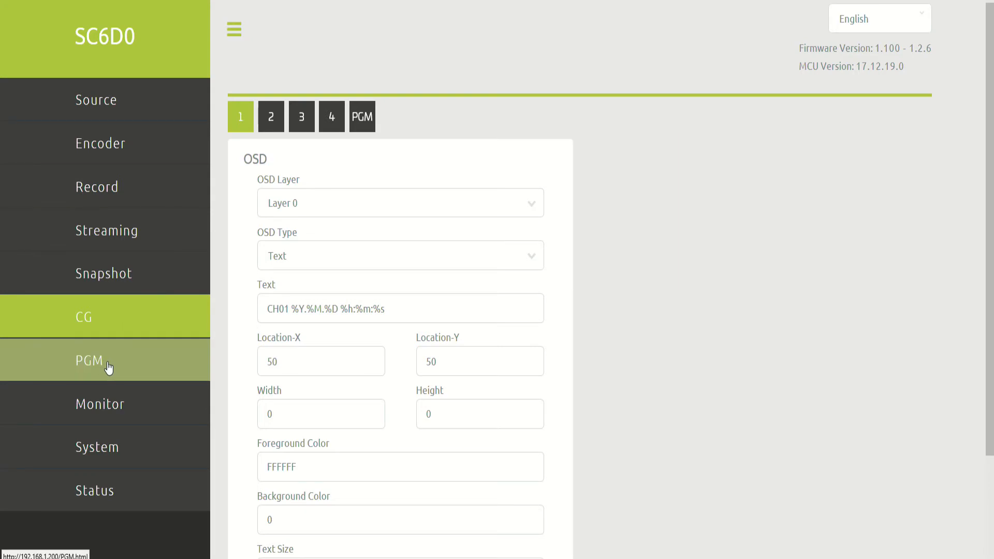
Step: Show the PGM page with its five multi-view layout options and fade in/out choice
{"action": "left_click", "coordinate": [105, 360]}
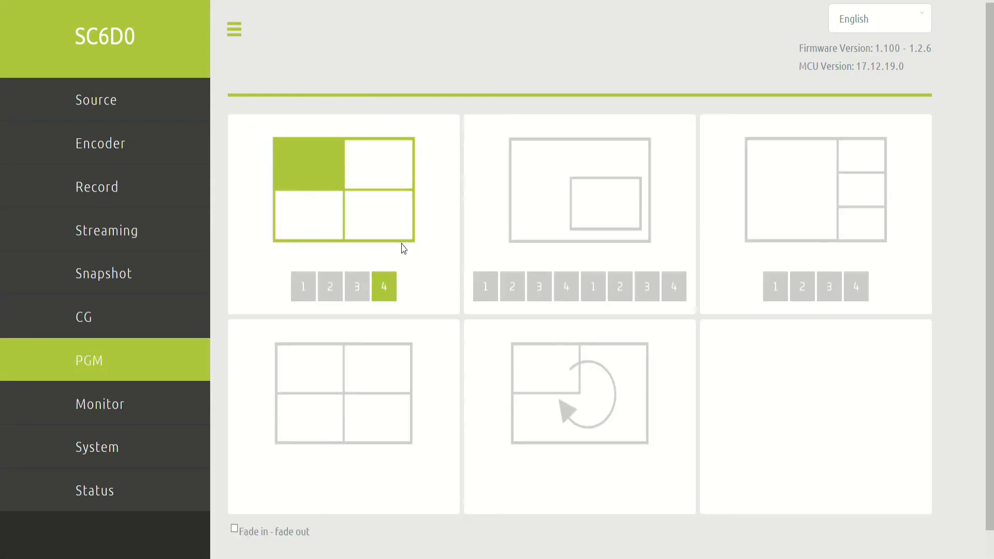
{"action": "mouse_move", "coordinate": [365, 293]}
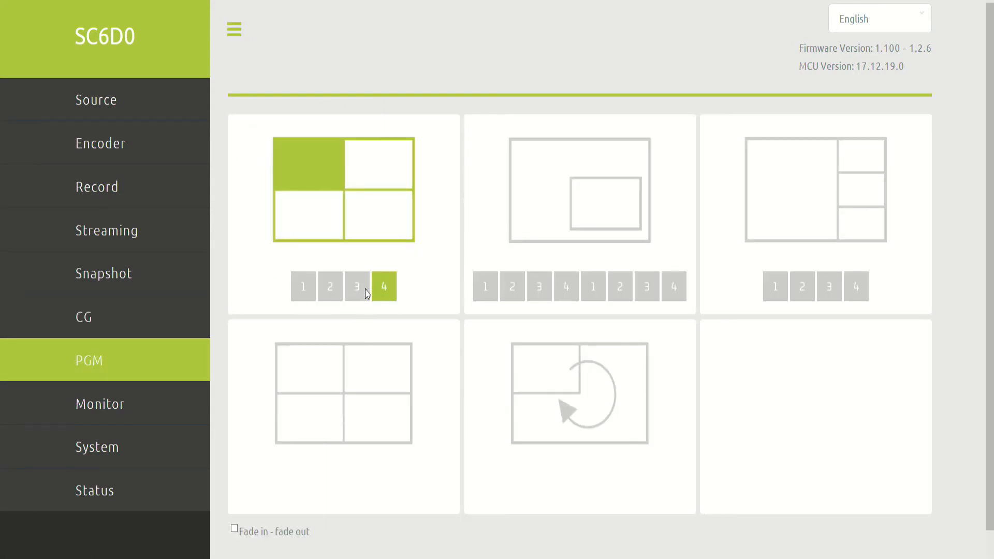
{"action": "mouse_move", "coordinate": [477, 250]}
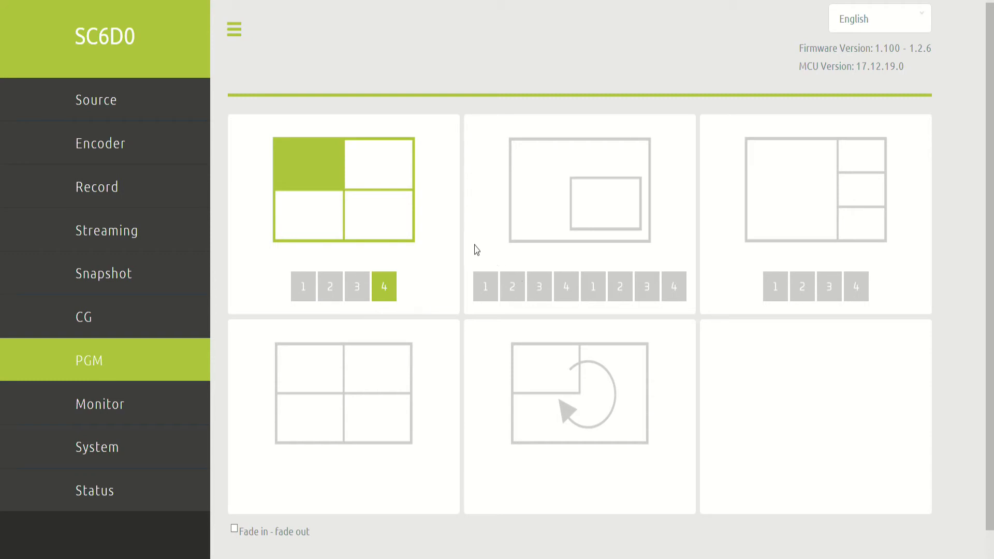